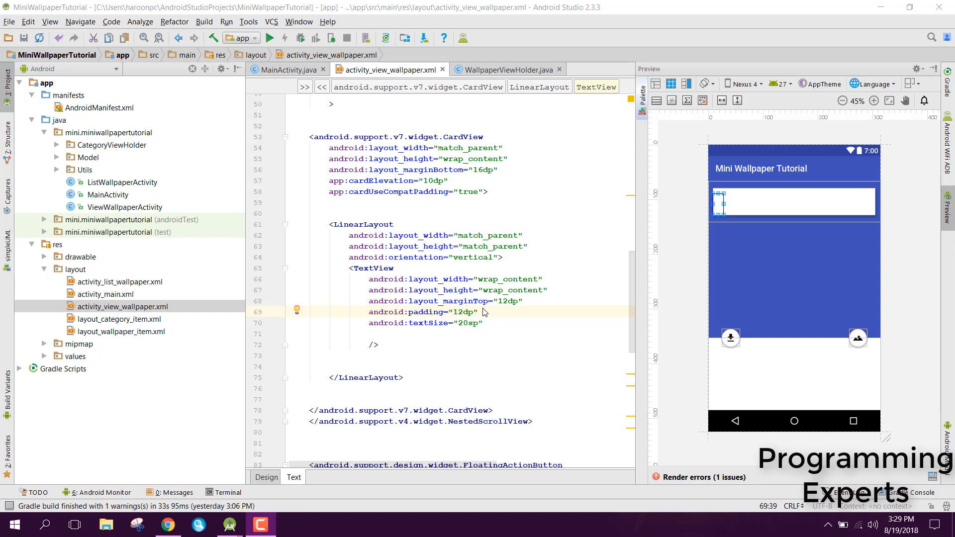
{"action": "mouse_move", "coordinate": [445, 71]}
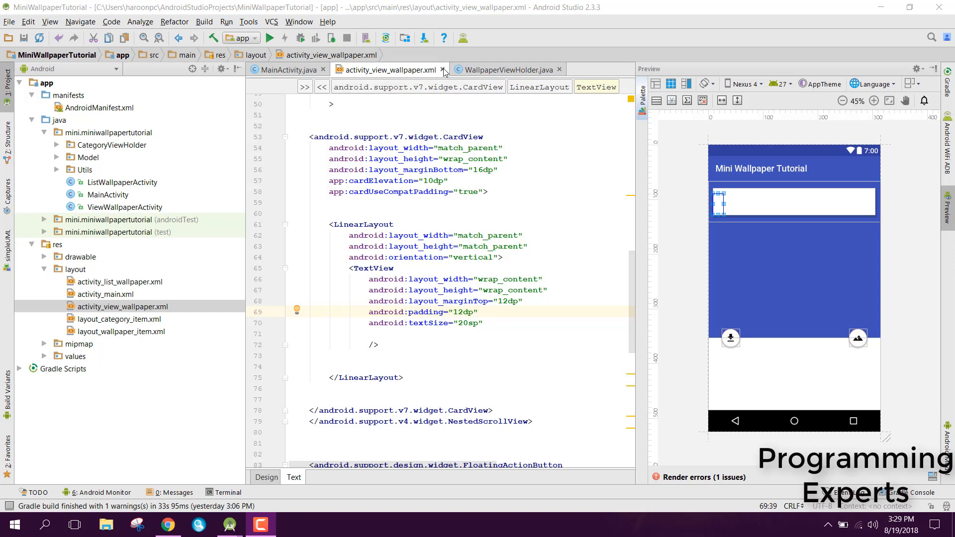
Step: Close the wallpaper layout and WallpaperViewHolder tabs and open ViewWallpaperActivity
{"action": "left_click", "coordinate": [287, 70]}
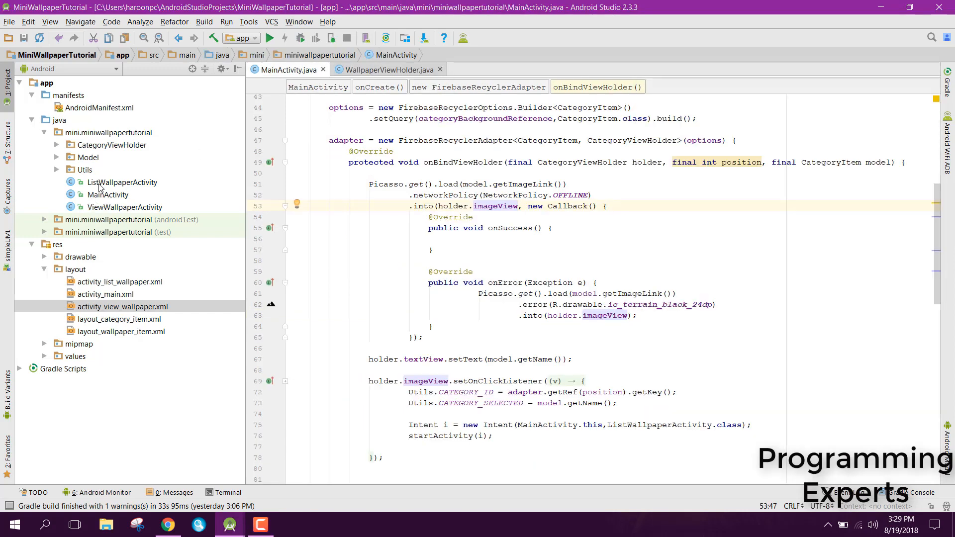
{"action": "mouse_move", "coordinate": [103, 215]}
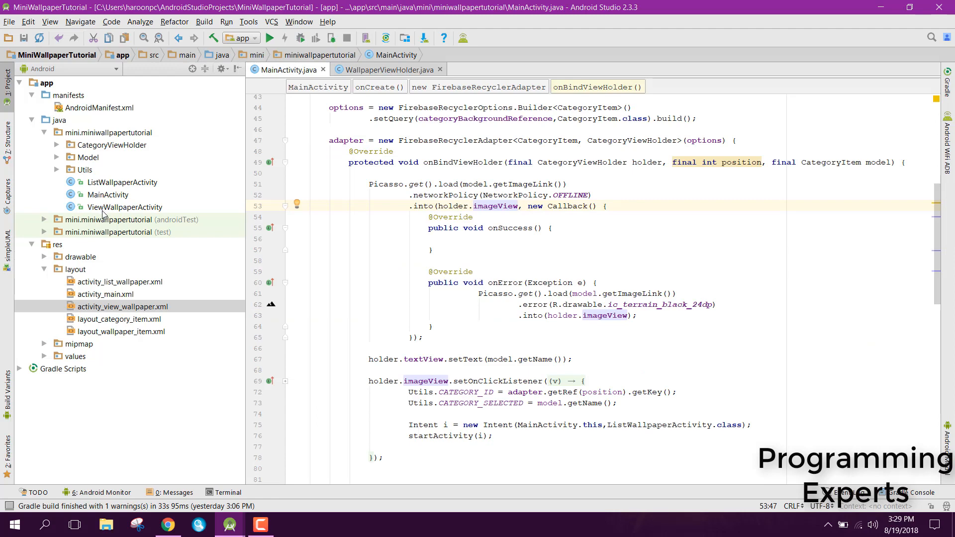
{"action": "double_click", "coordinate": [125, 207]}
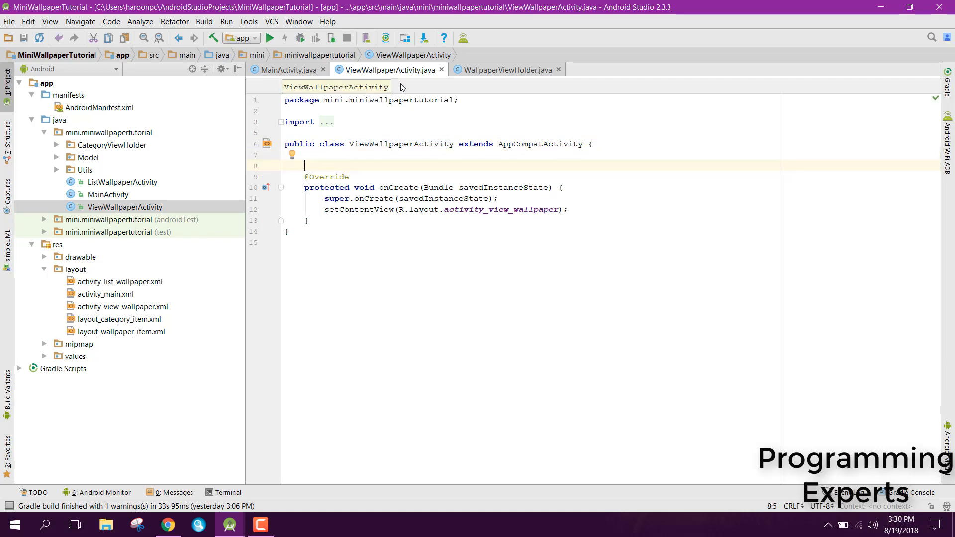
{"action": "left_click", "coordinate": [558, 70]}
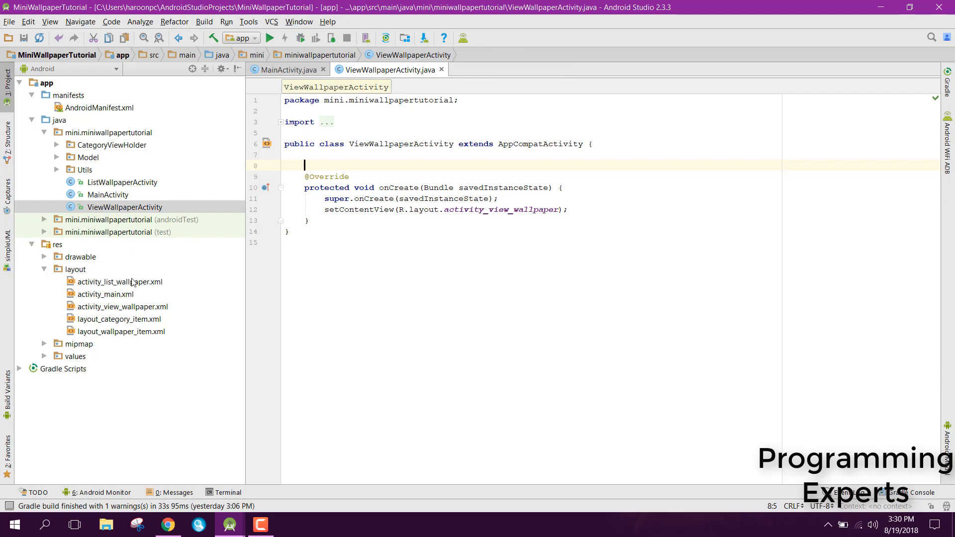
Step: Inspect the thumbImage id in activity_view_wallpaper.xml, then close the layout
{"action": "double_click", "coordinate": [122, 306]}
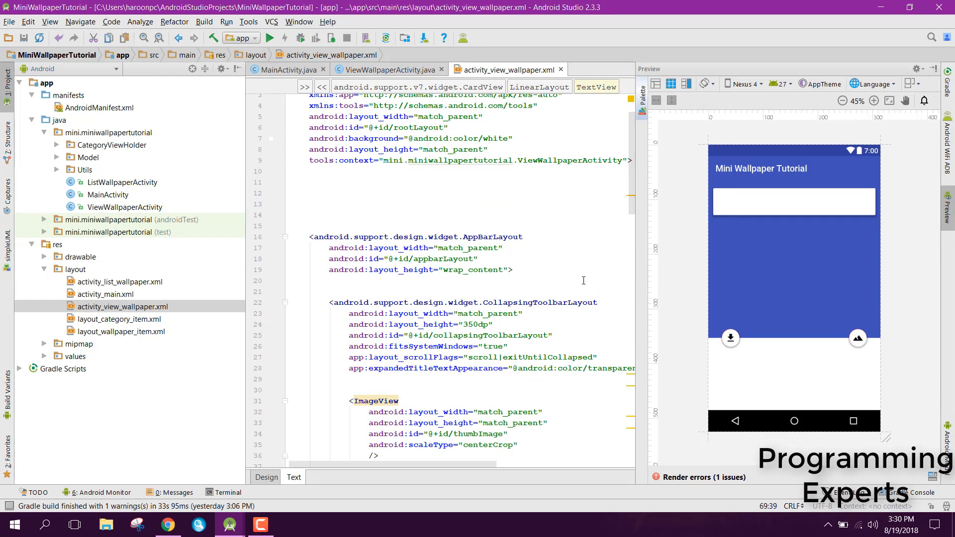
{"action": "scroll", "scroll_direction": "down", "scroll_amount": 3}
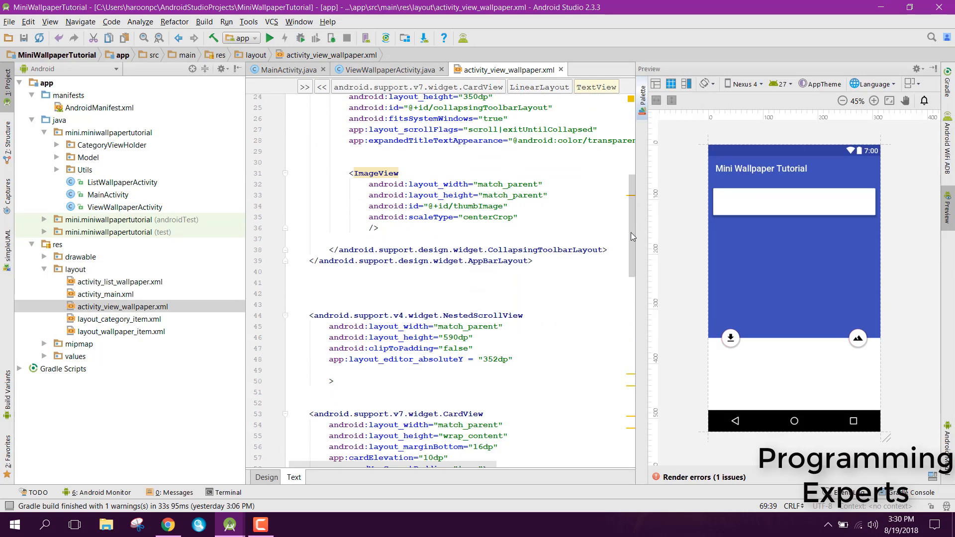
{"action": "double_click", "coordinate": [479, 182]}
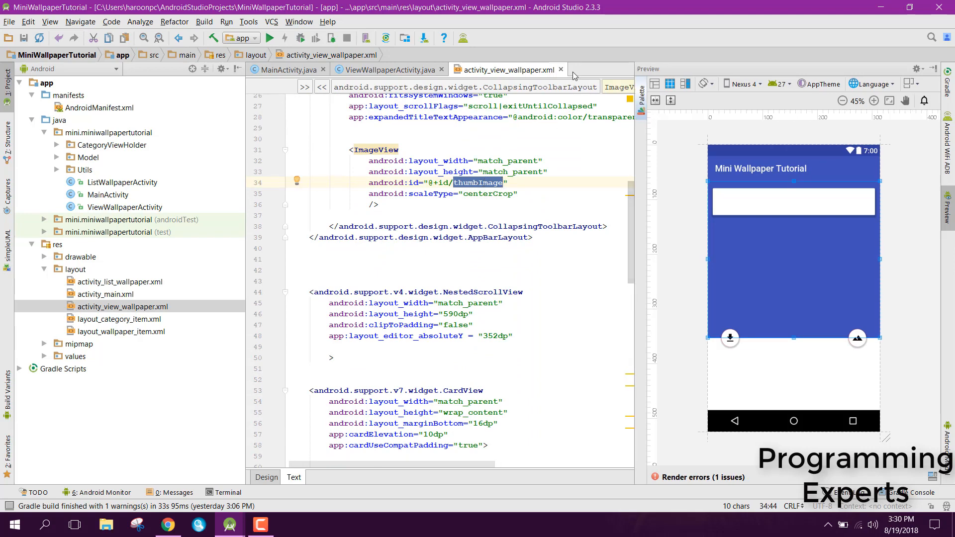
{"action": "left_click", "coordinate": [388, 69]}
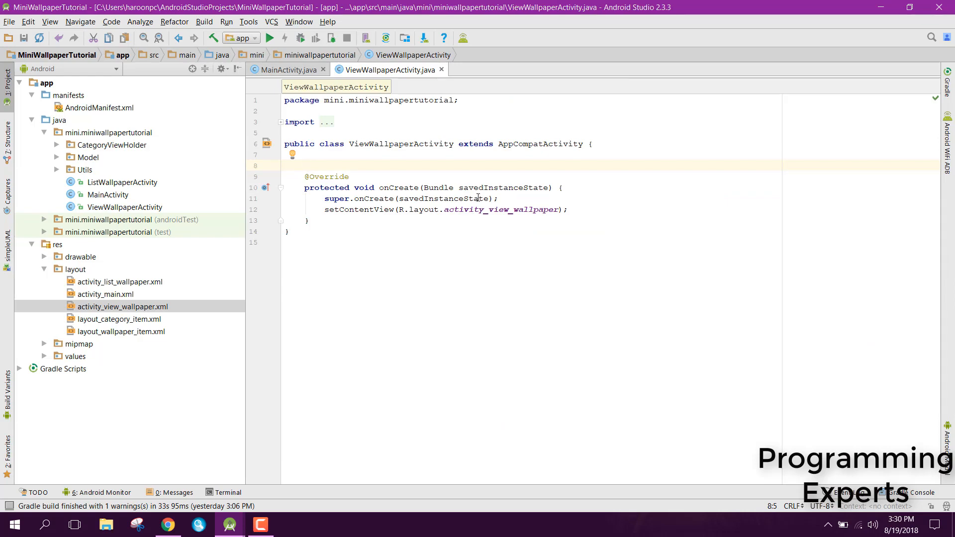
{"action": "mouse_move", "coordinate": [149, 139]}
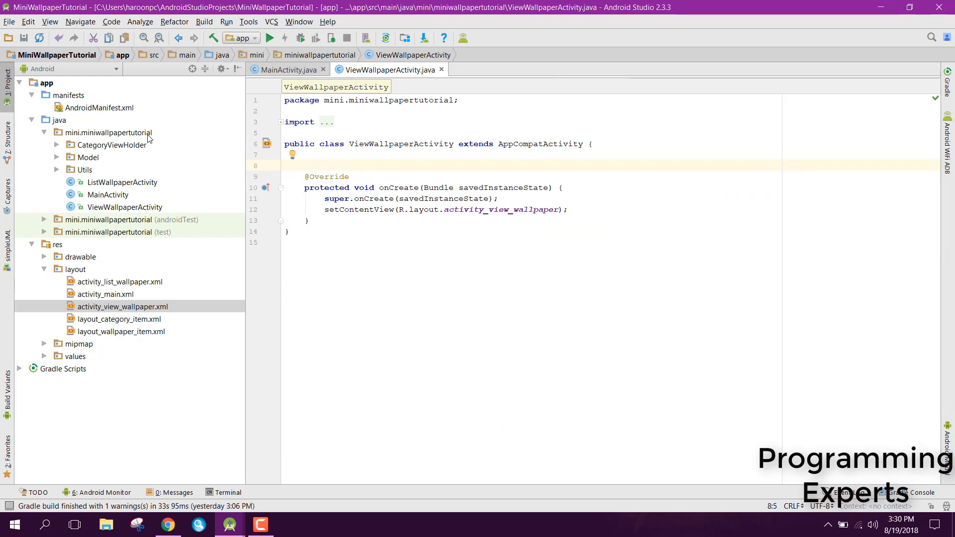
Step: Create a package named Helper under mini.miniwallpapertutorial
{"action": "right_click", "coordinate": [110, 132]}
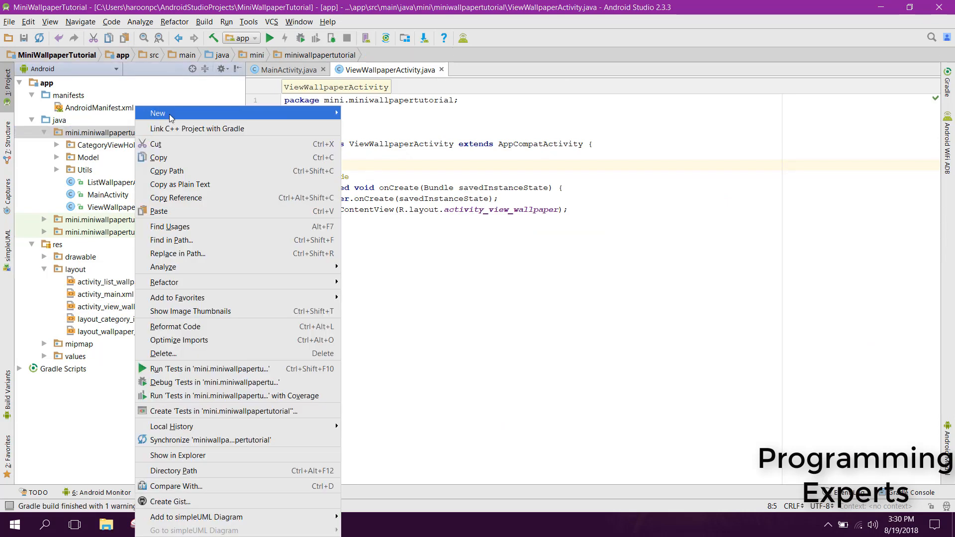
{"action": "left_click", "coordinate": [157, 114]}
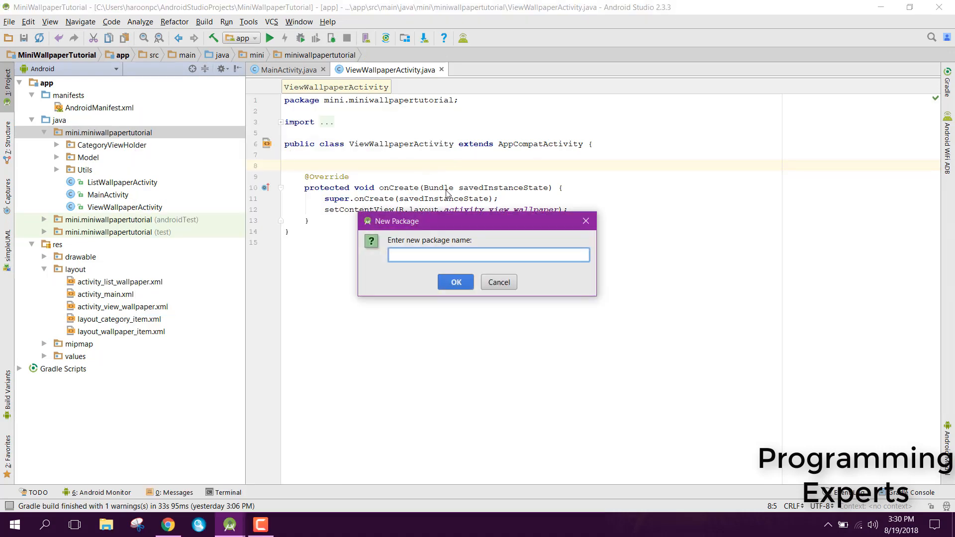
{"action": "type", "text": "Helper"}
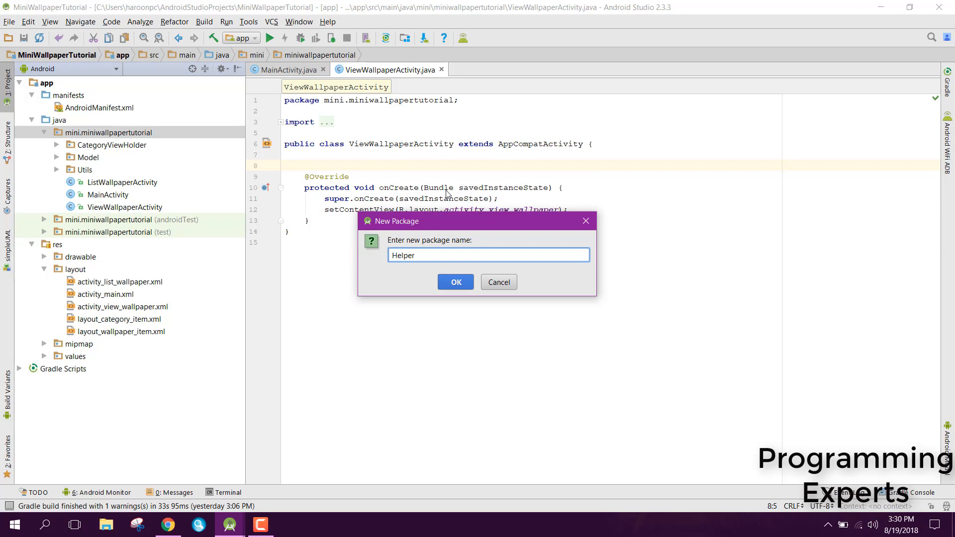
{"action": "left_click", "coordinate": [455, 282]}
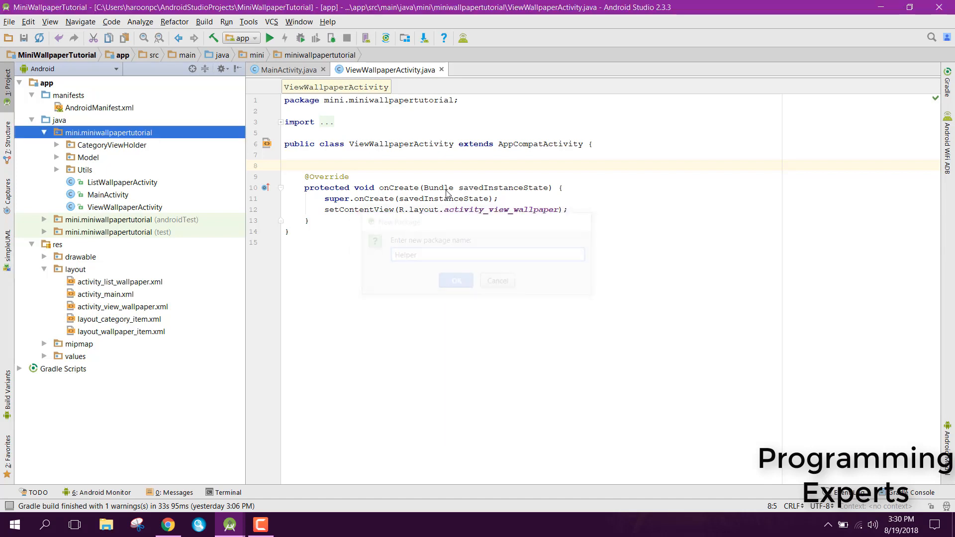
{"action": "left_click", "coordinate": [456, 280]}
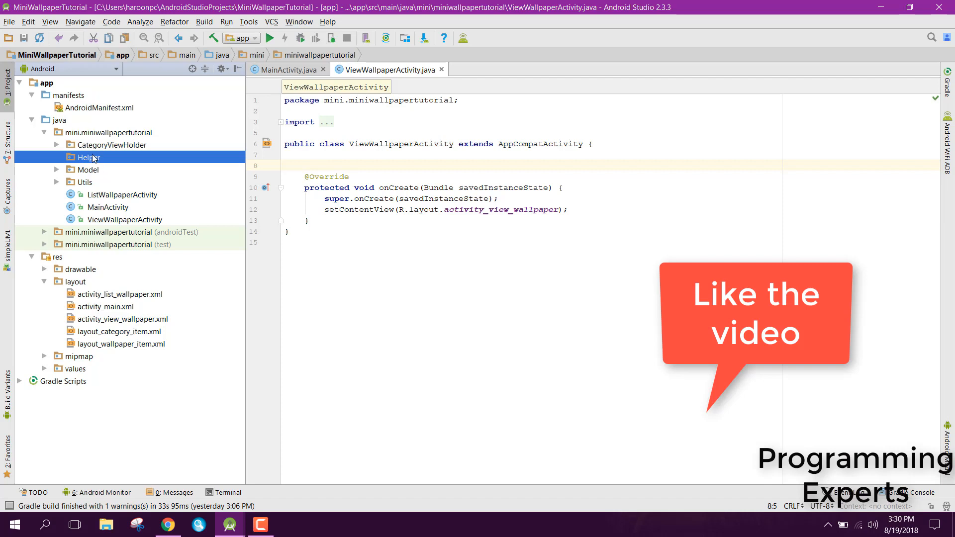
{"action": "mouse_move", "coordinate": [117, 164]}
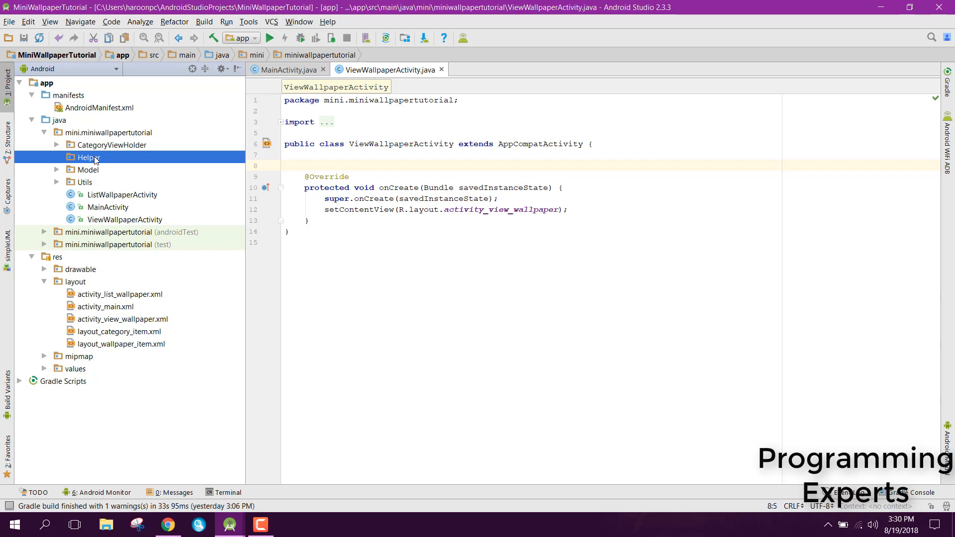
Step: Add a new Java class named SaveImageHelper to the Helper package
{"action": "right_click", "coordinate": [88, 157]}
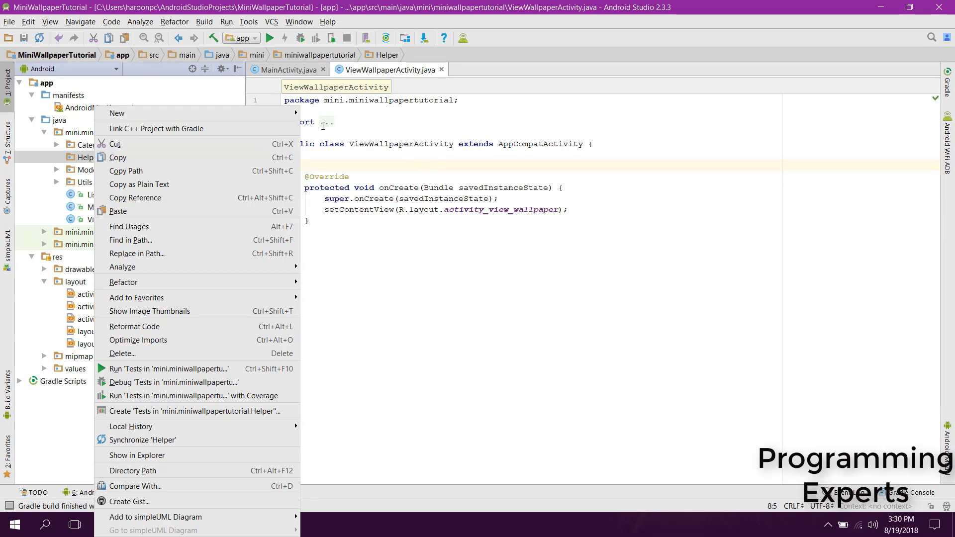
{"action": "mouse_move", "coordinate": [117, 113]}
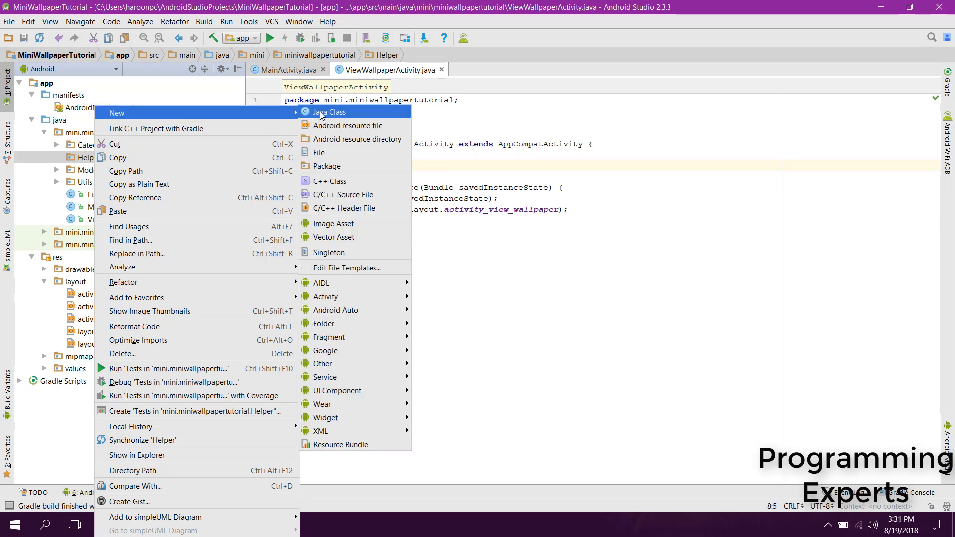
{"action": "left_click", "coordinate": [329, 112]}
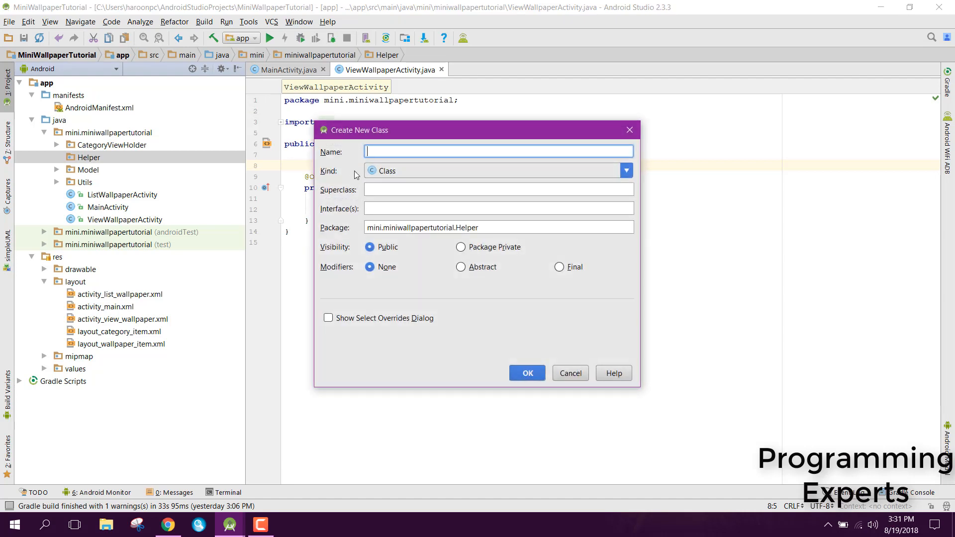
{"action": "mouse_move", "coordinate": [358, 173]}
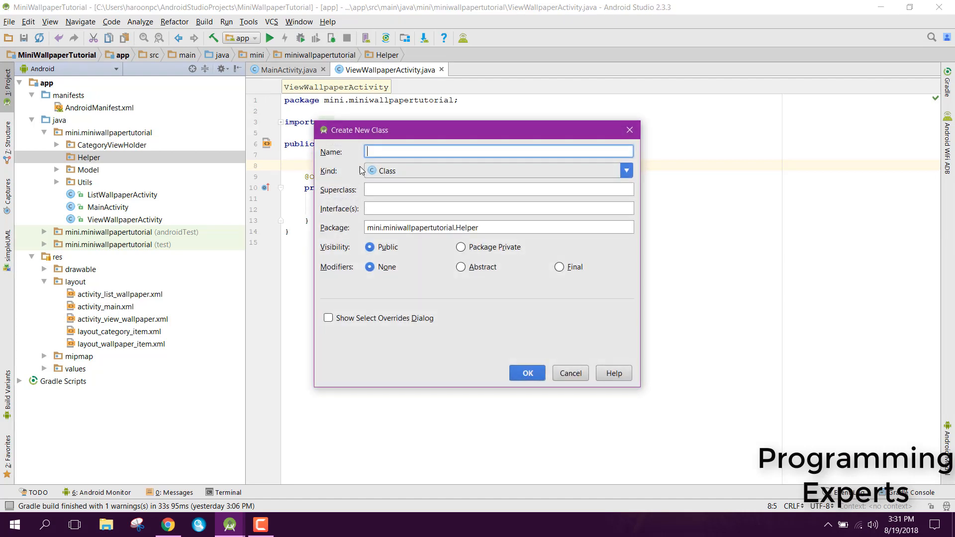
{"action": "type", "text": "SaveImageHelper"}
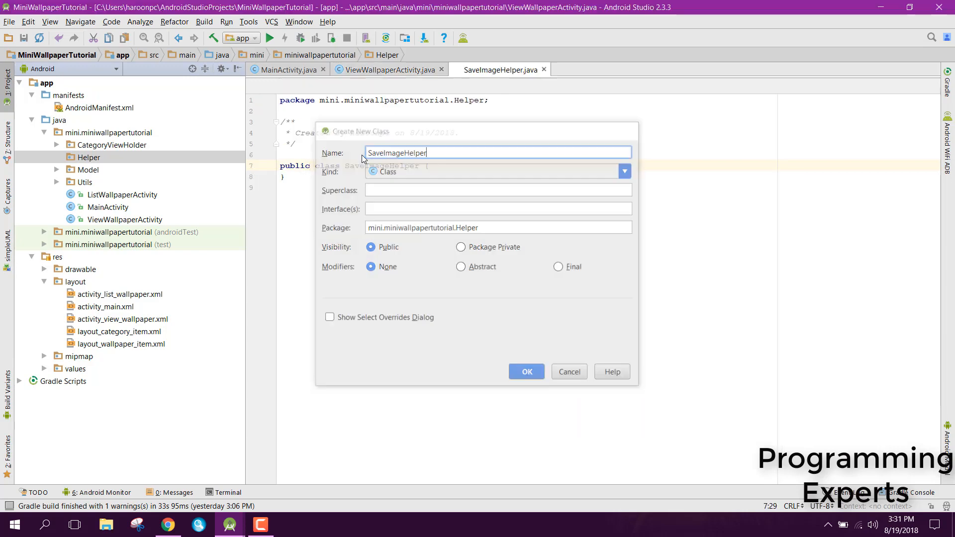
{"action": "left_click", "coordinate": [526, 372]}
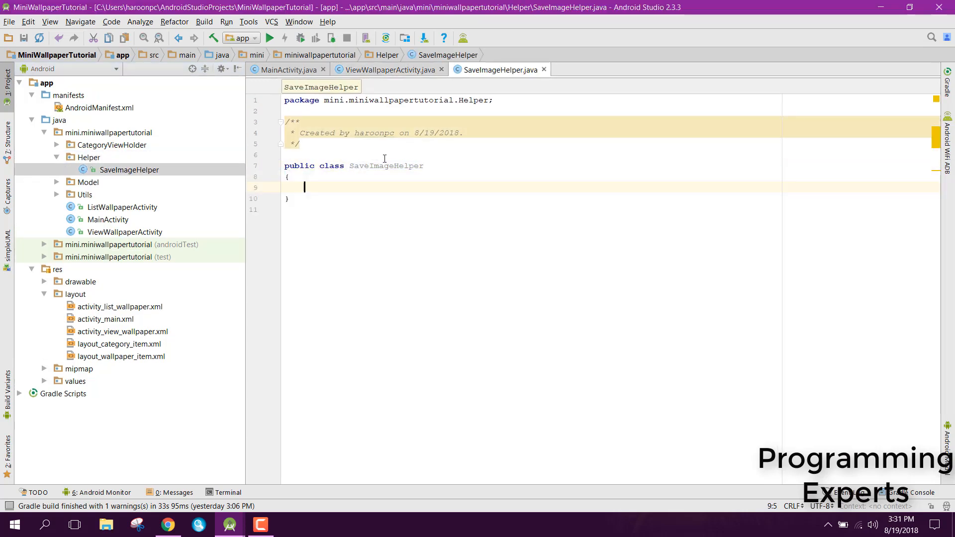
Step: Make SaveImageHelper implement Target, importing com.squareup.picasso.Target via autocomplete
{"action": "left_click", "coordinate": [424, 165]}
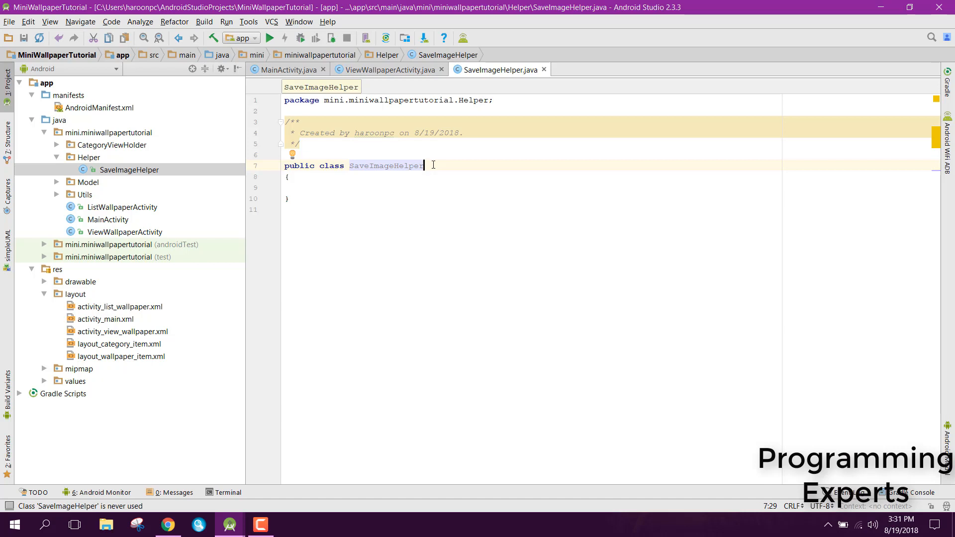
{"action": "type", "text": "implements"}
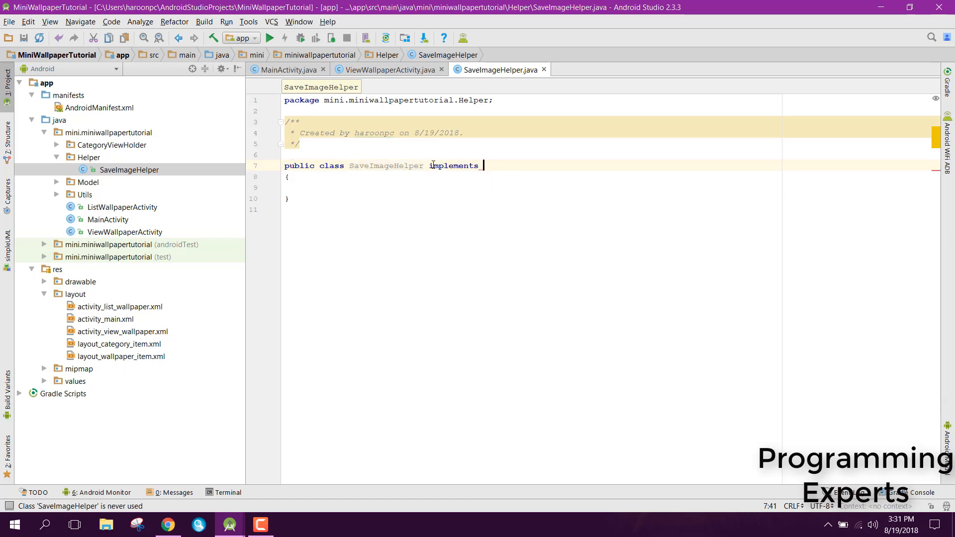
{"action": "type", "text": "Tr"}
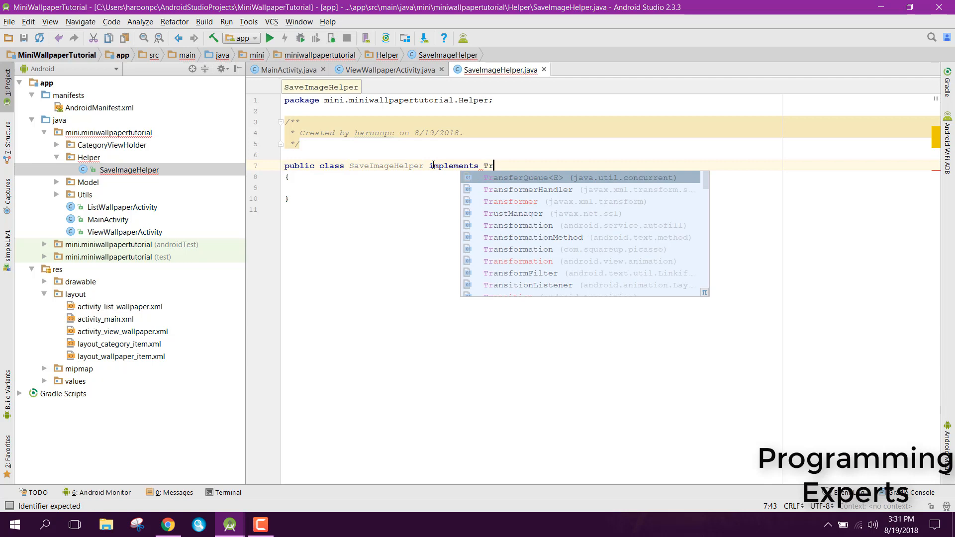
{"action": "type", "text": "arget"}
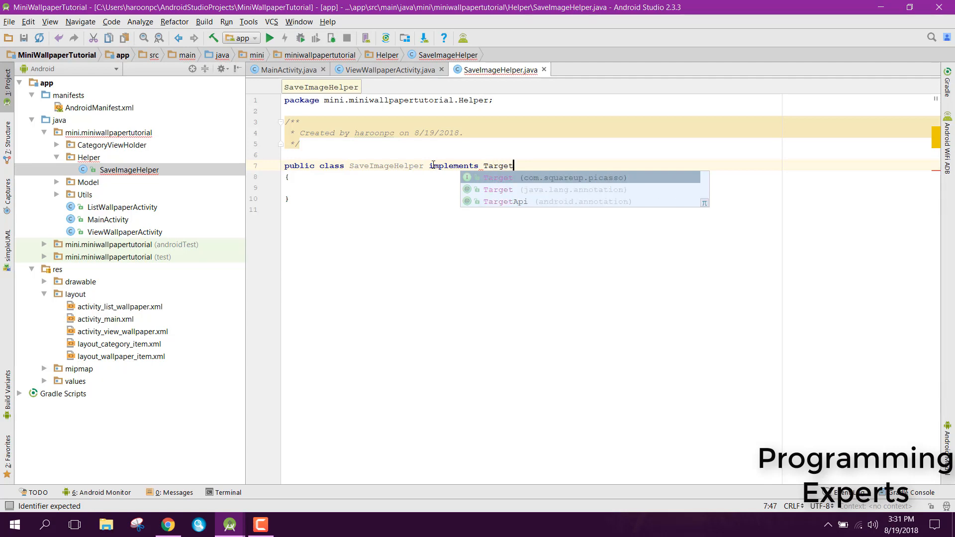
{"action": "mouse_move", "coordinate": [594, 168]}
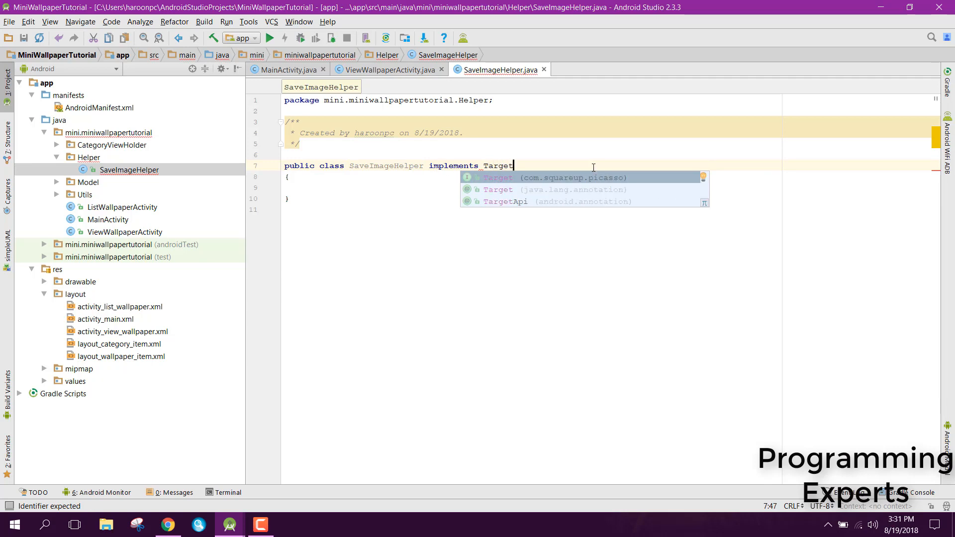
{"action": "mouse_move", "coordinate": [546, 181]}
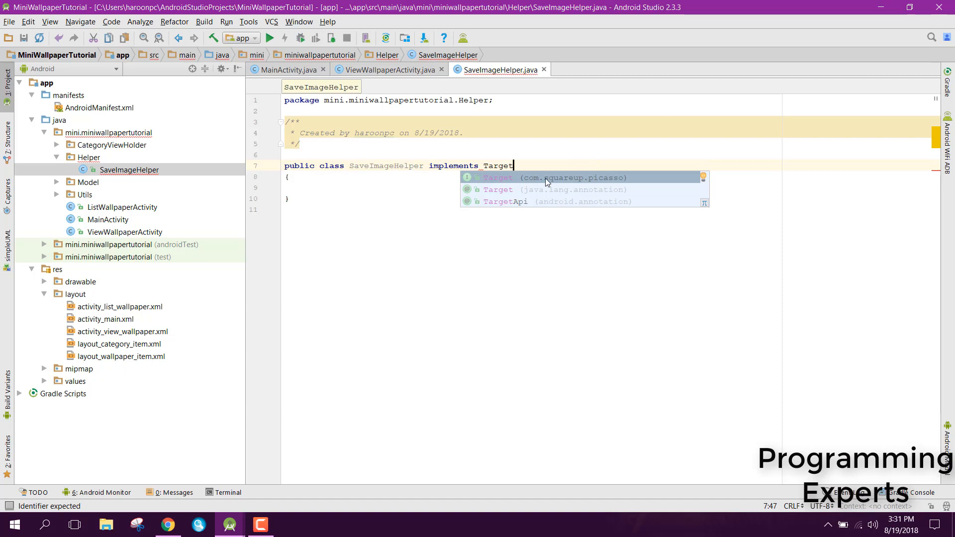
{"action": "left_click", "coordinate": [548, 178]}
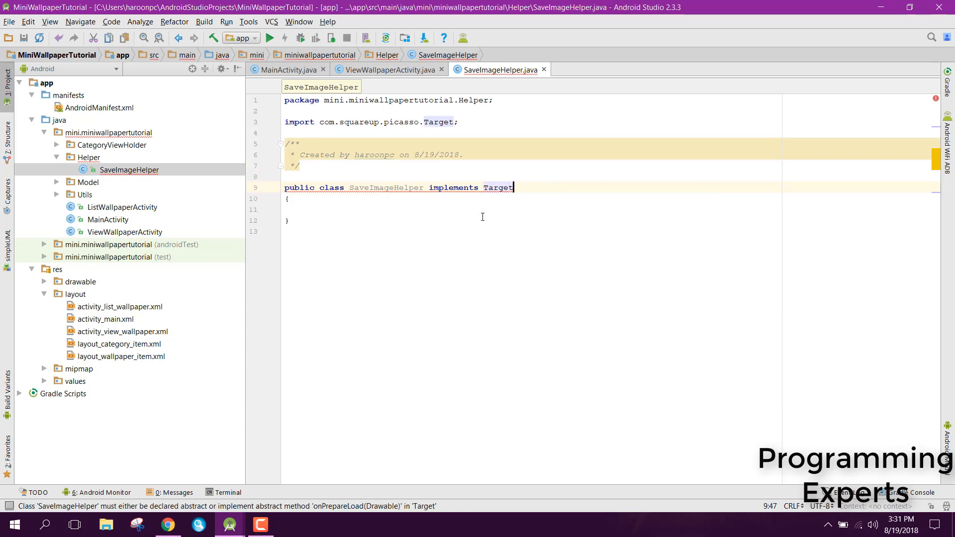
{"action": "mouse_move", "coordinate": [456, 187]}
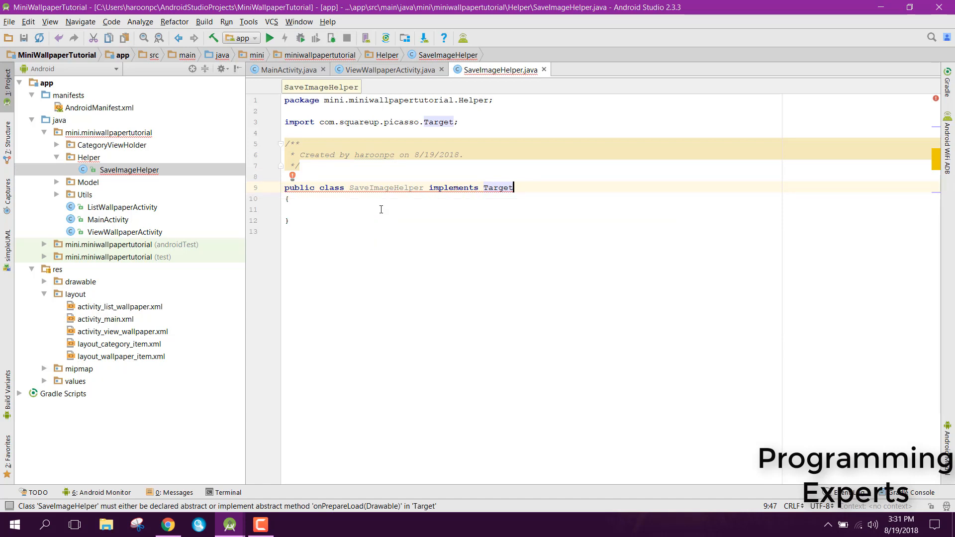
Step: Generate empty onPrepareLoad, onBitmapLoaded and onBitmapFailed overrides from code completion
{"action": "type", "text": "o"}
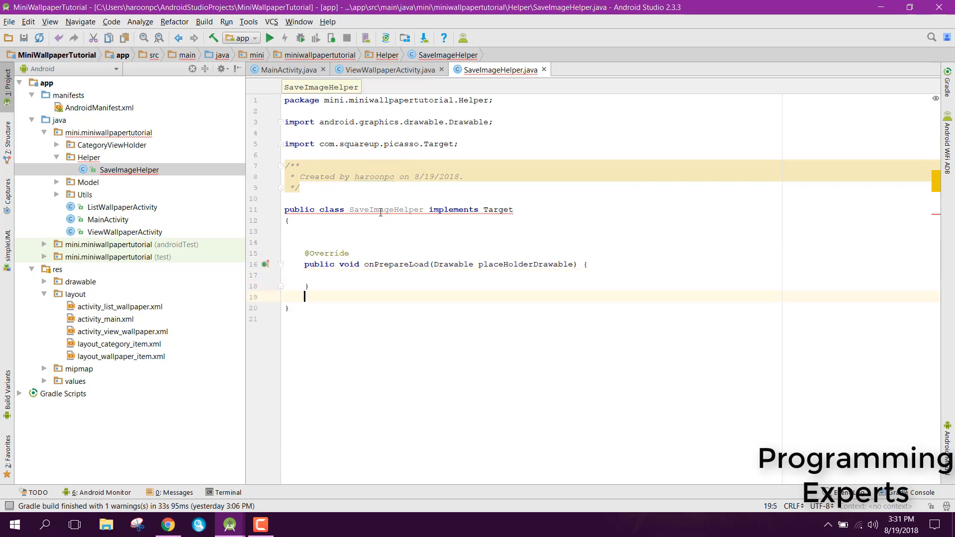
{"action": "mouse_move", "coordinate": [438, 210]}
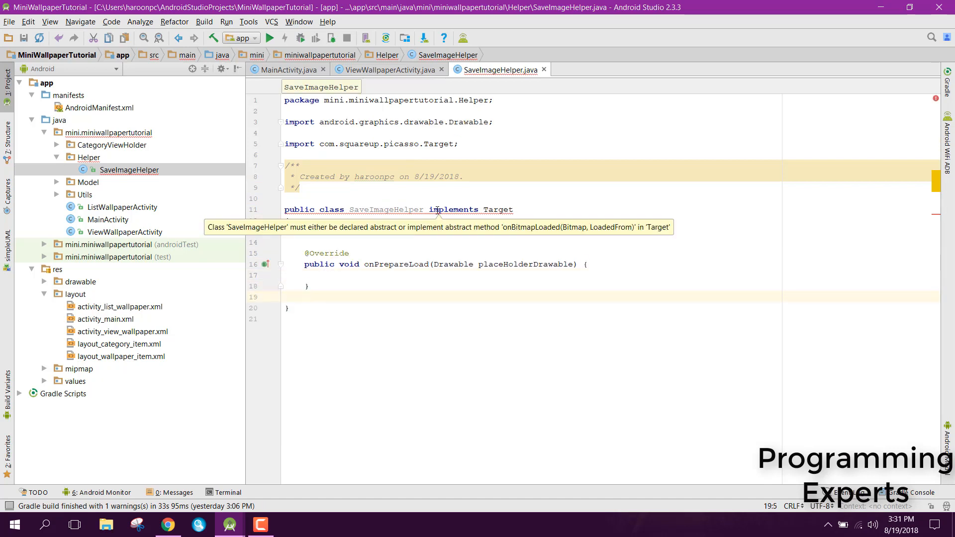
{"action": "type", "text": "on"}
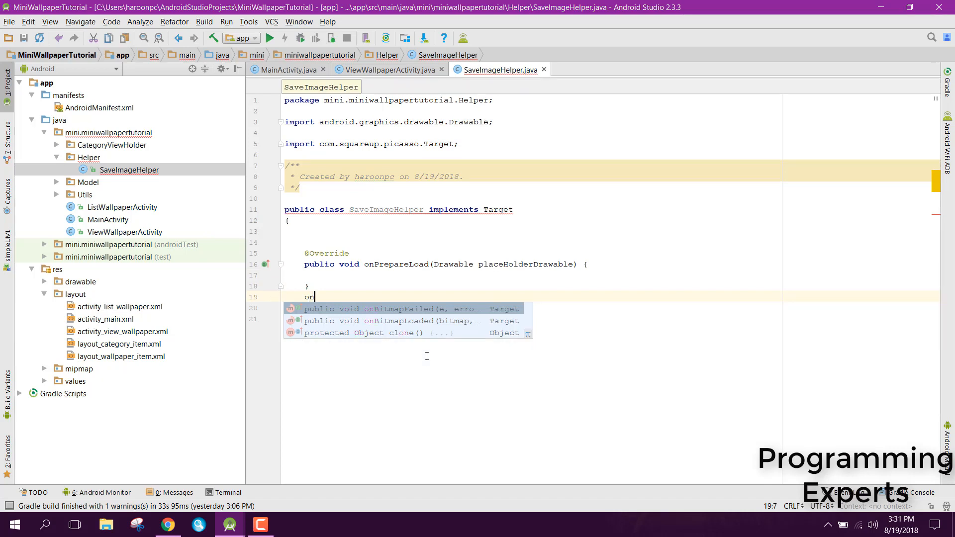
{"action": "left_click", "coordinate": [399, 321]}
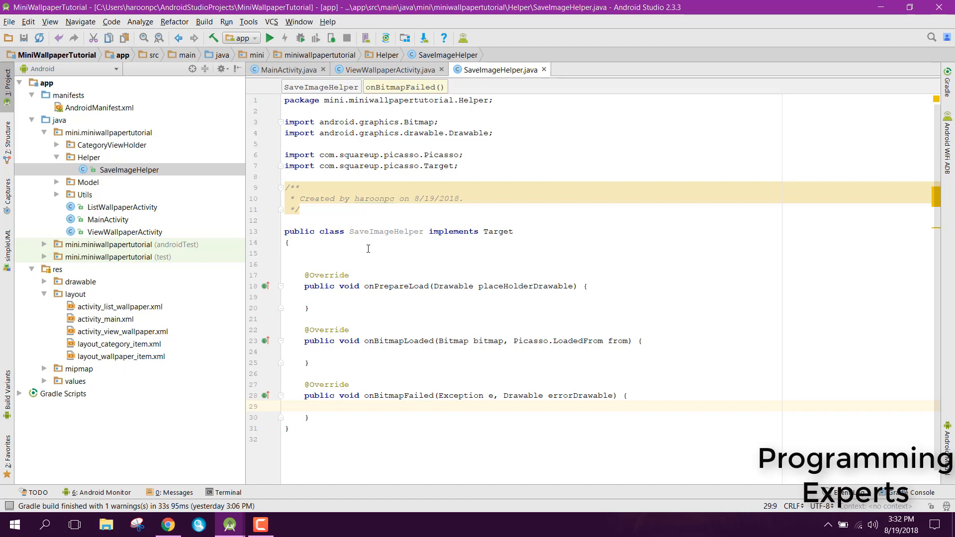
{"action": "mouse_move", "coordinate": [350, 255]}
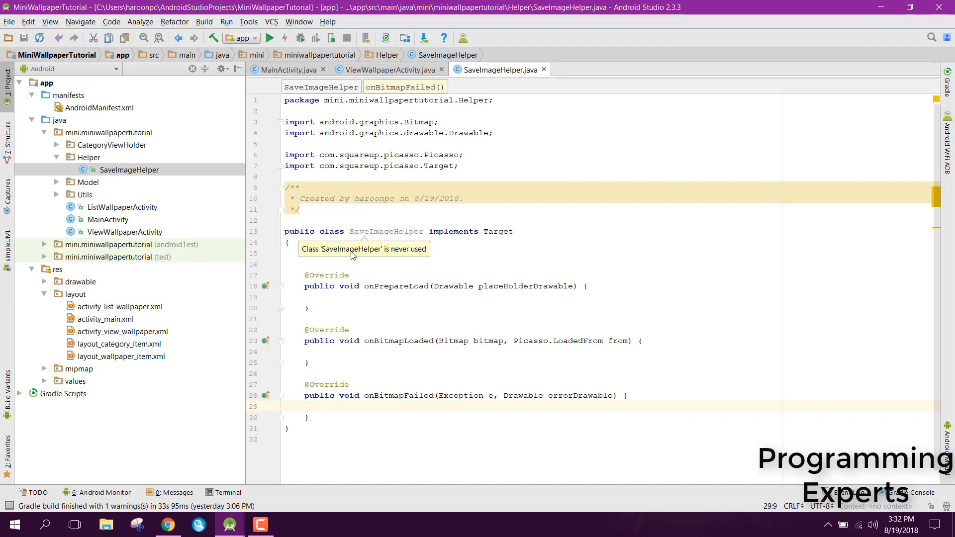
Step: Add a Context context field and a constructor assigning this.context = context
{"action": "left_click", "coordinate": [351, 264]}
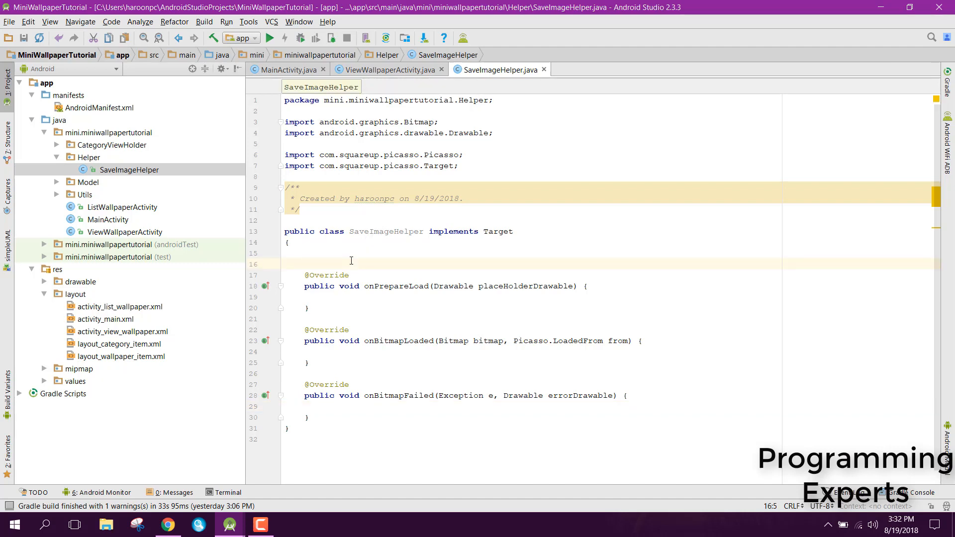
{"action": "type", "text": "Context context;"}
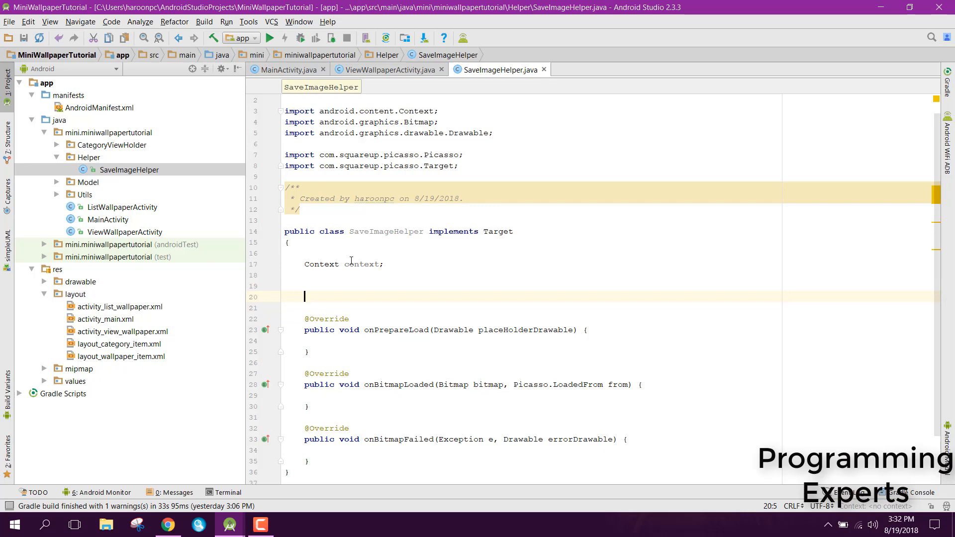
{"action": "type", "text": "public s"}
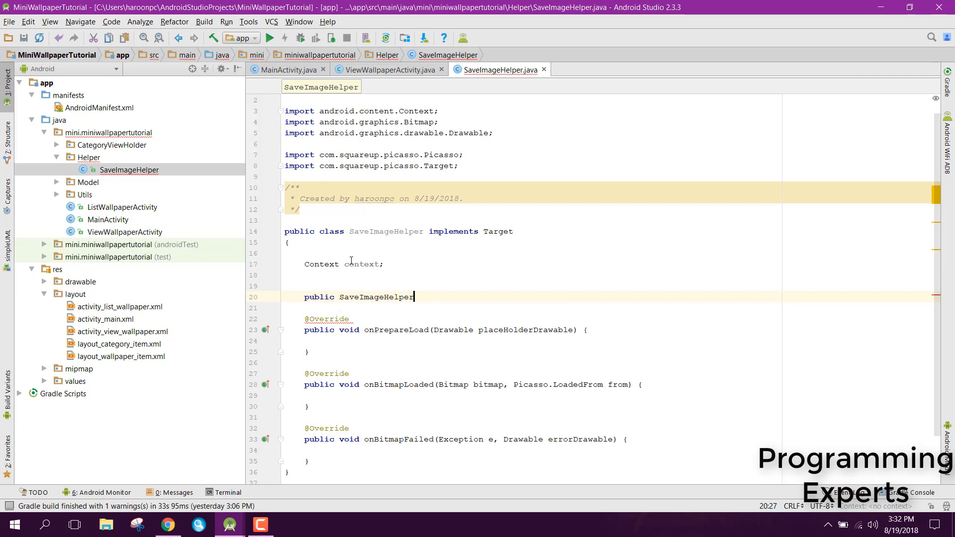
{"action": "type", "text": "()"}
{"action": "left_click", "coordinate": [612, 308]}
{"action": "type", "text": "{"}
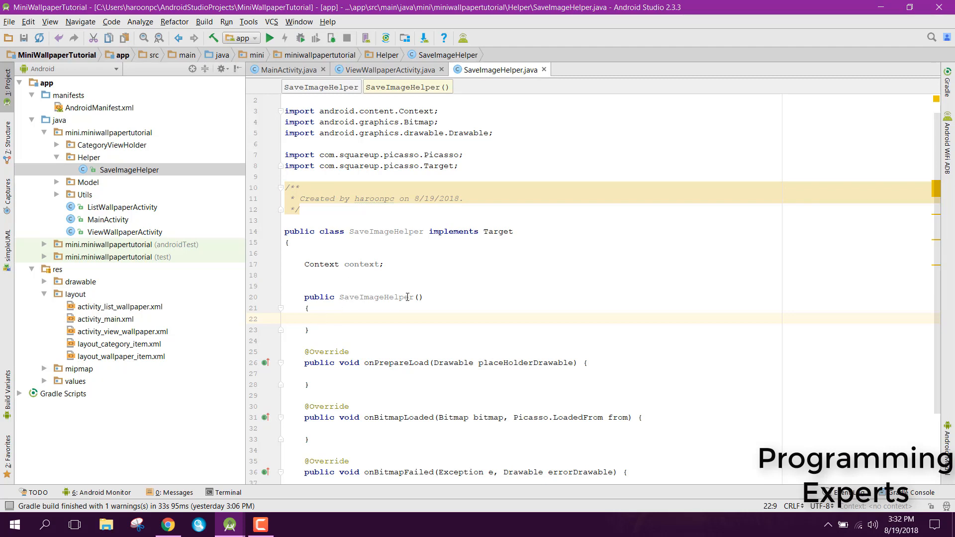
{"action": "type", "text": "Context contex"}
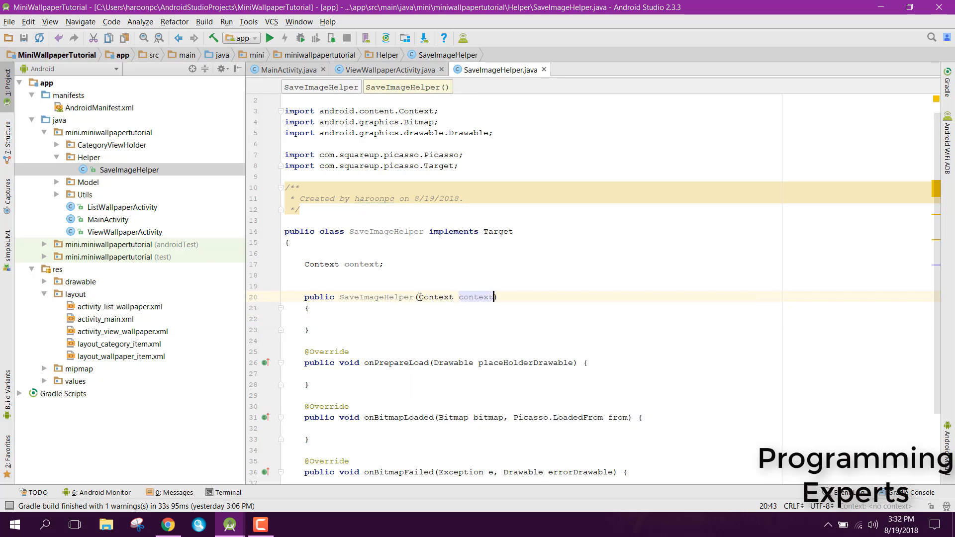
{"action": "type", "text": "this."}
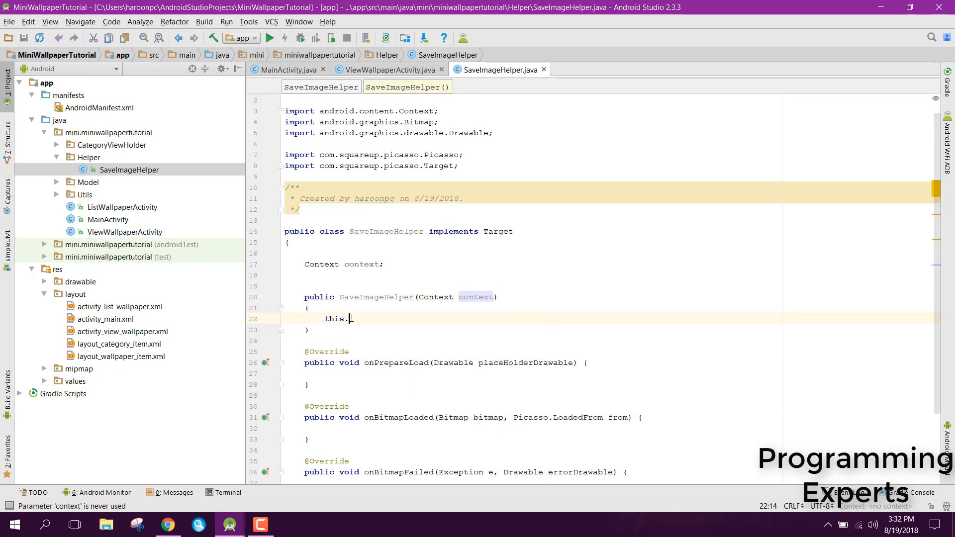
{"action": "type", "text": "context = context;"}
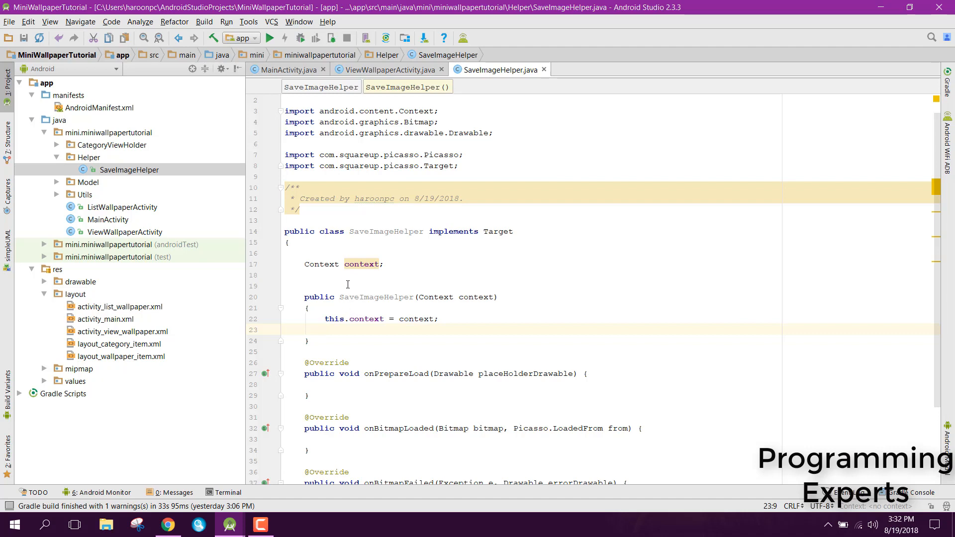
Step: Declare the WeakReference<AlertDialog> alertDialogWeakReference field
{"action": "type", "text": "w"}
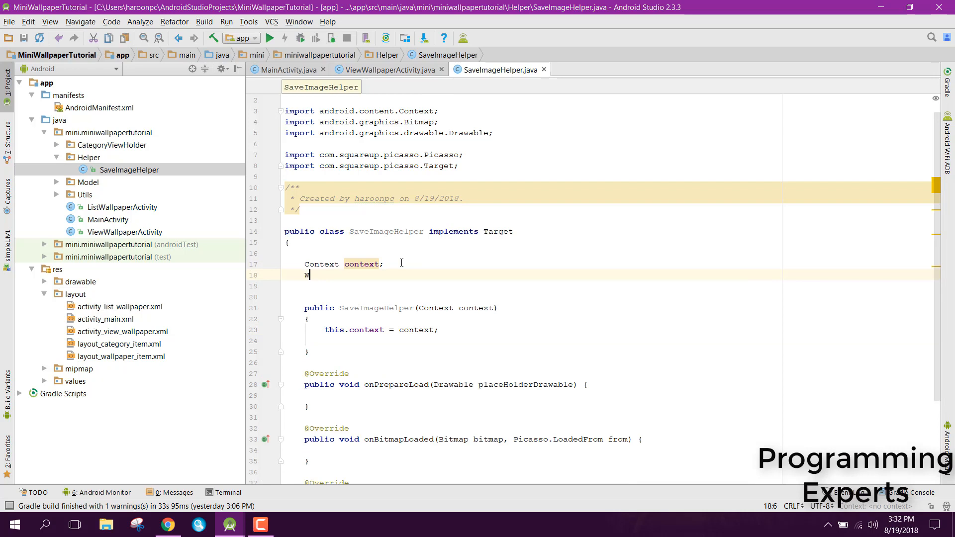
{"action": "type", "text": "eakReference"}
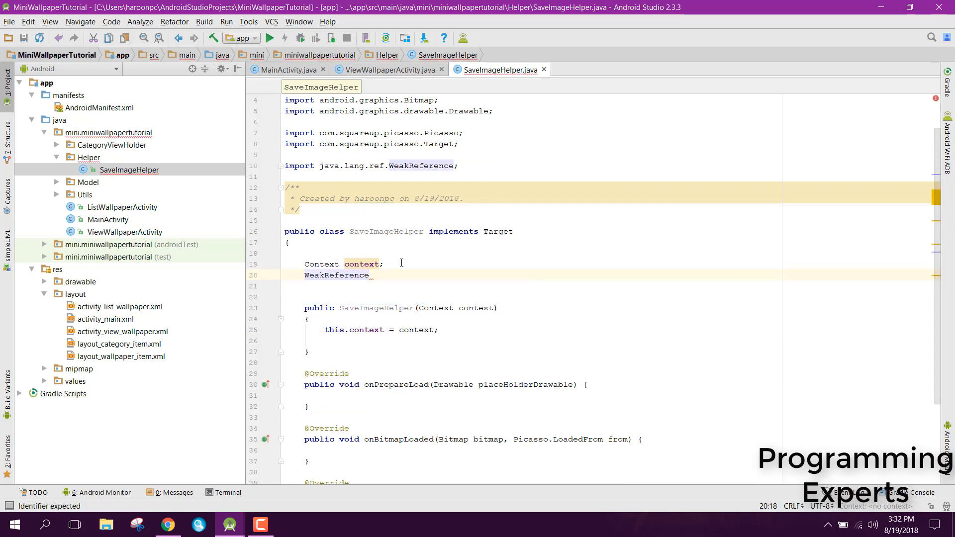
{"action": "type", "text": "<>"}
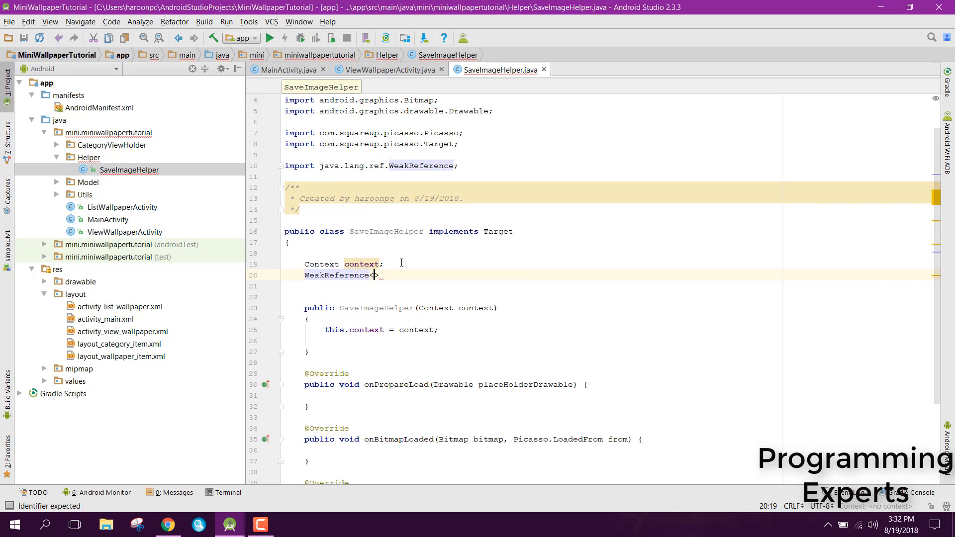
{"action": "type", "text": "AlertDialog"}
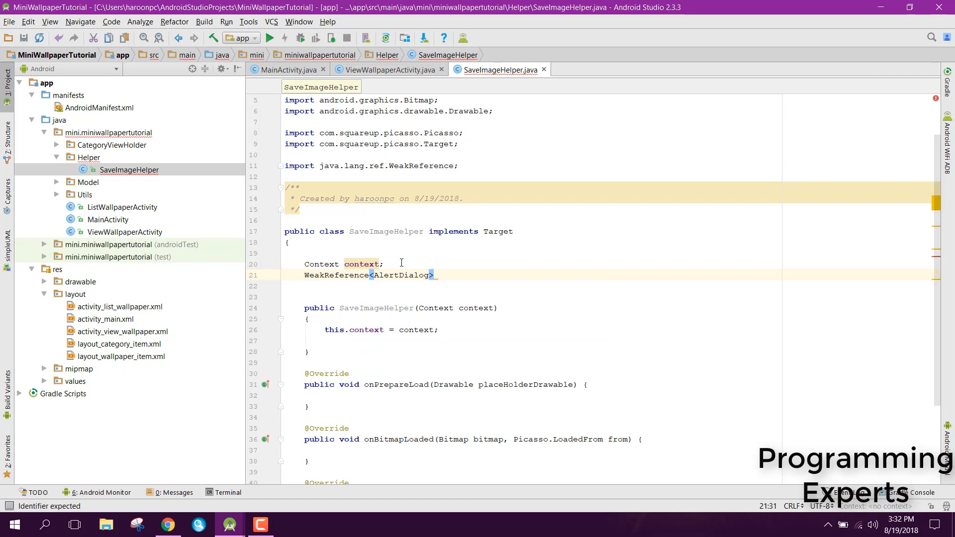
{"action": "type", "text": "_alertDialogWeakReference;"}
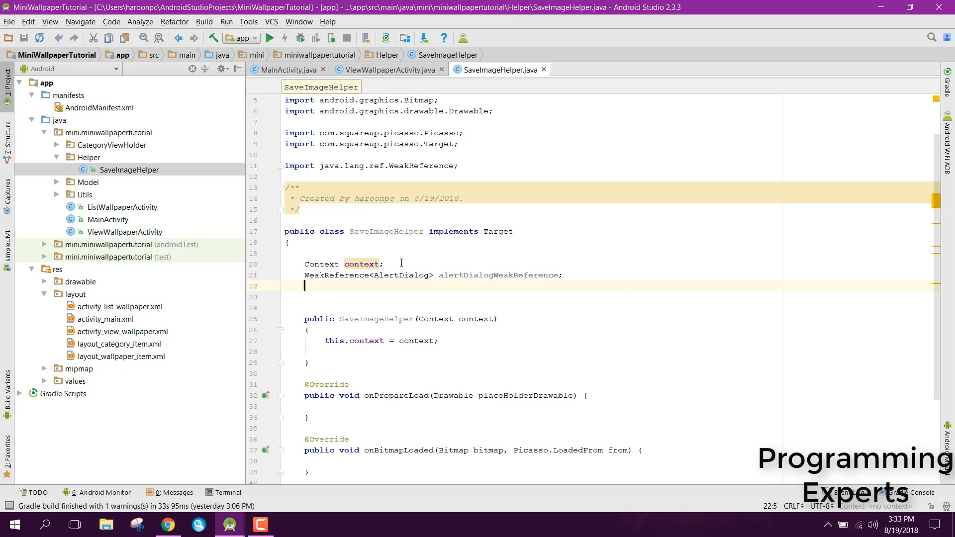
Step: Declare WeakReference<ContentResolver> contentResolverWeakReference and String name, desc fields
{"action": "type", "text": "WeakReference"}
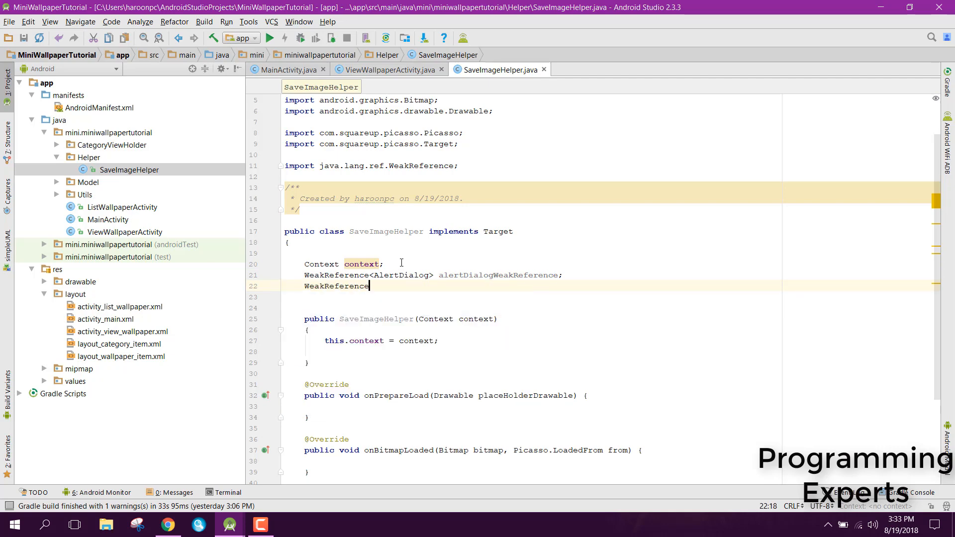
{"action": "type", "text": "<ContentResolver>"}
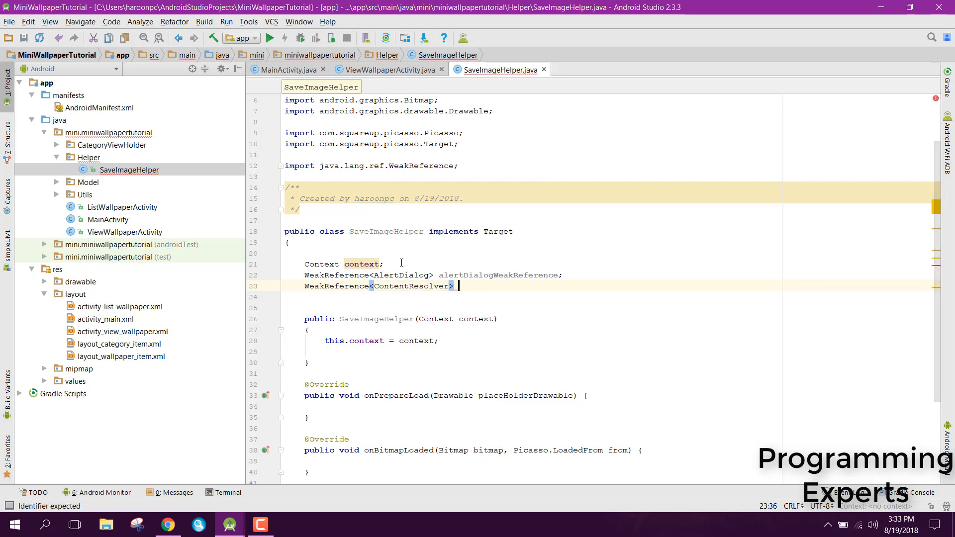
{"action": "type", "text": "contentResolverWeakReference;"}
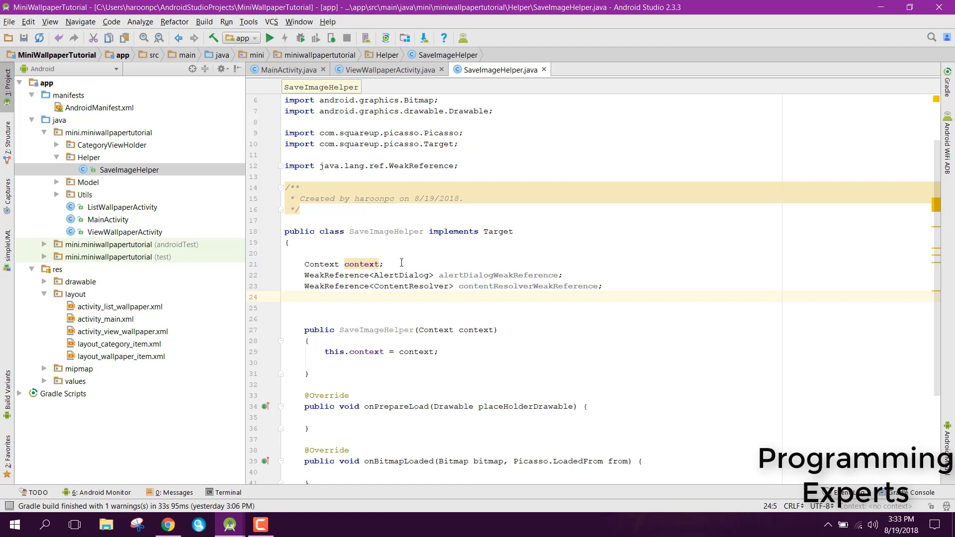
{"action": "left_click", "coordinate": [305, 297]}
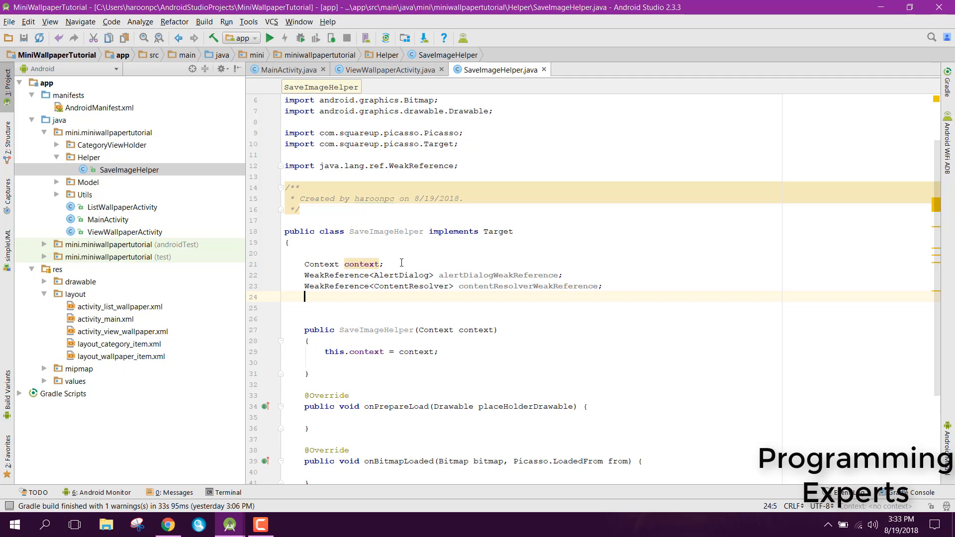
{"action": "type", "text": "String name,desc"}
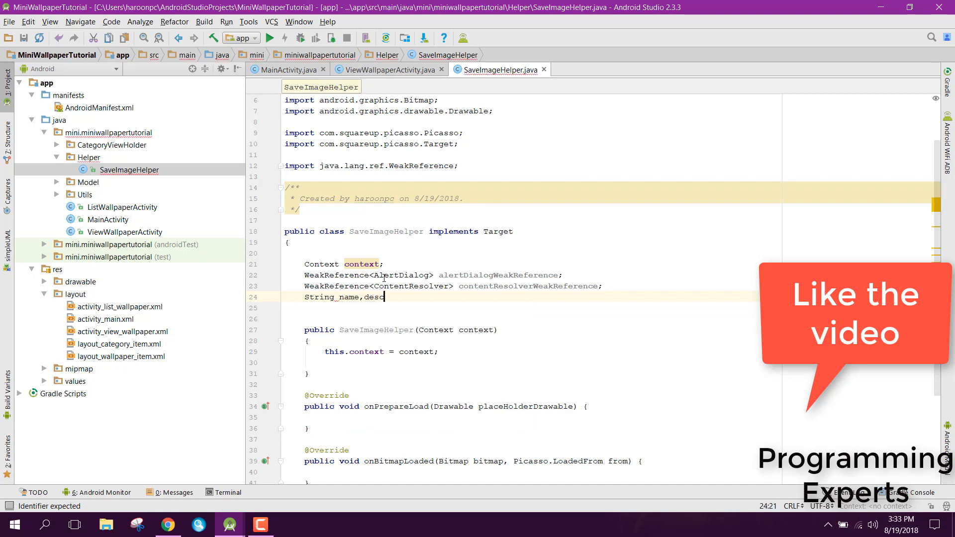
{"action": "type", "text": ";"}
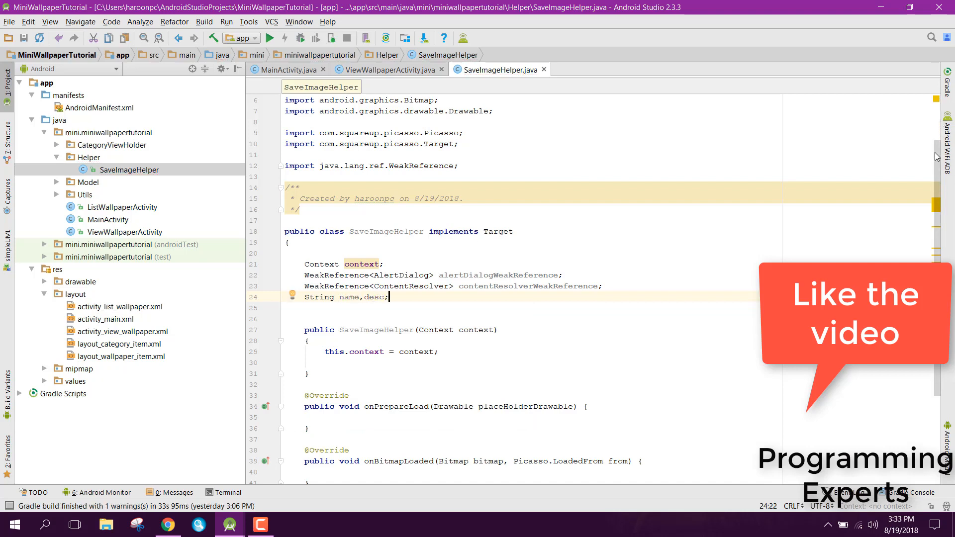
{"action": "scroll", "scroll_direction": "down", "scroll_amount": 3}
{"action": "type", "text": ","}
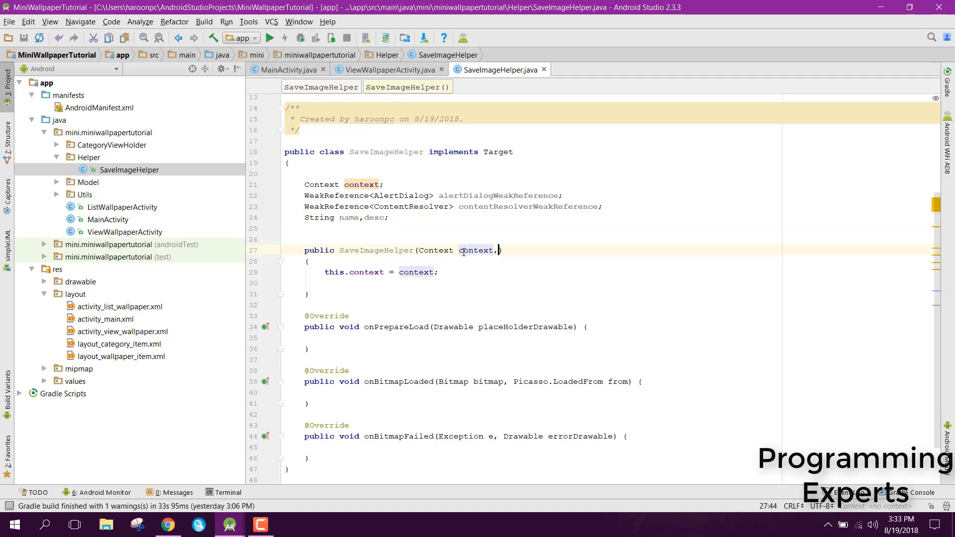
Step: Add AlertDialog, ContentResolver, String name and String desc parameters to the constructor
{"action": "type", "text": "AlertDialog alertDialog"}
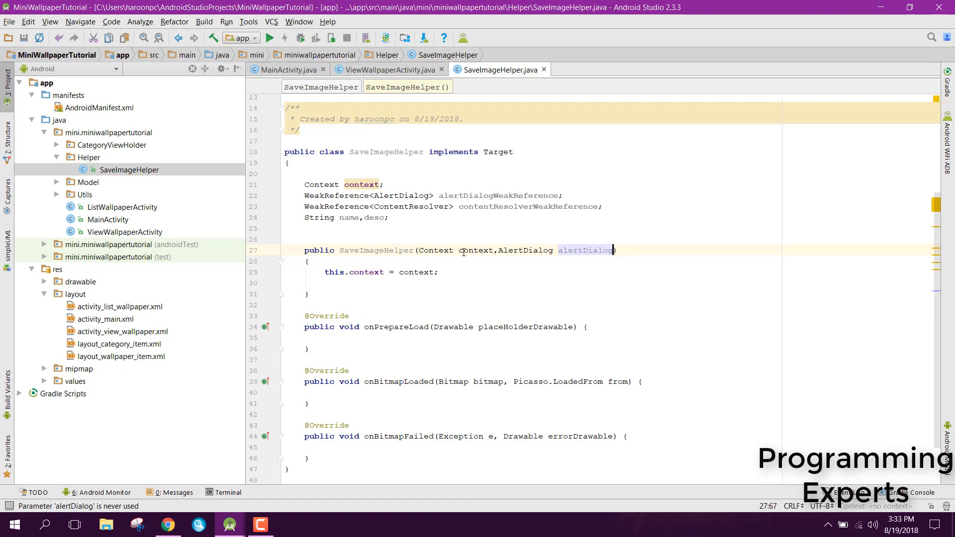
{"action": "type", "text": ","}
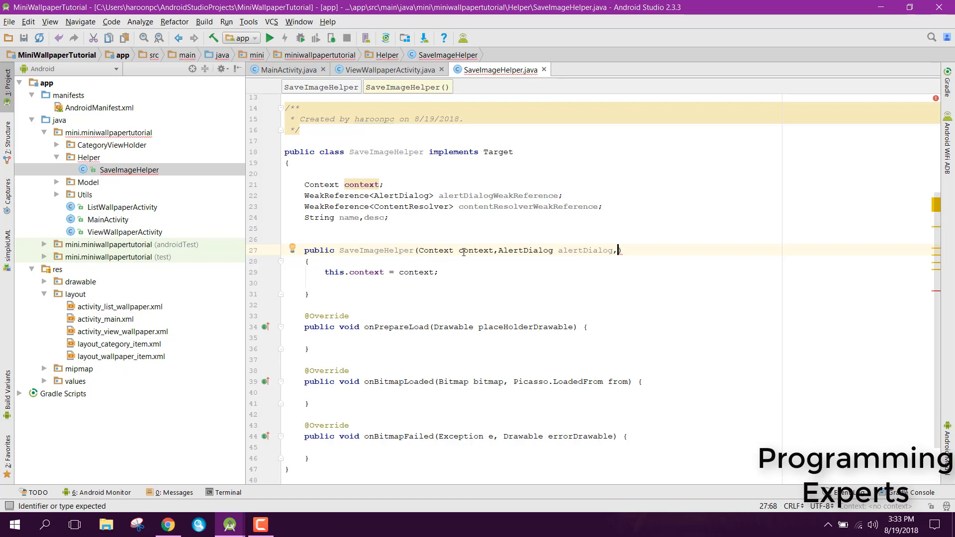
{"action": "type", "text": "ContentResolver contentResolver"}
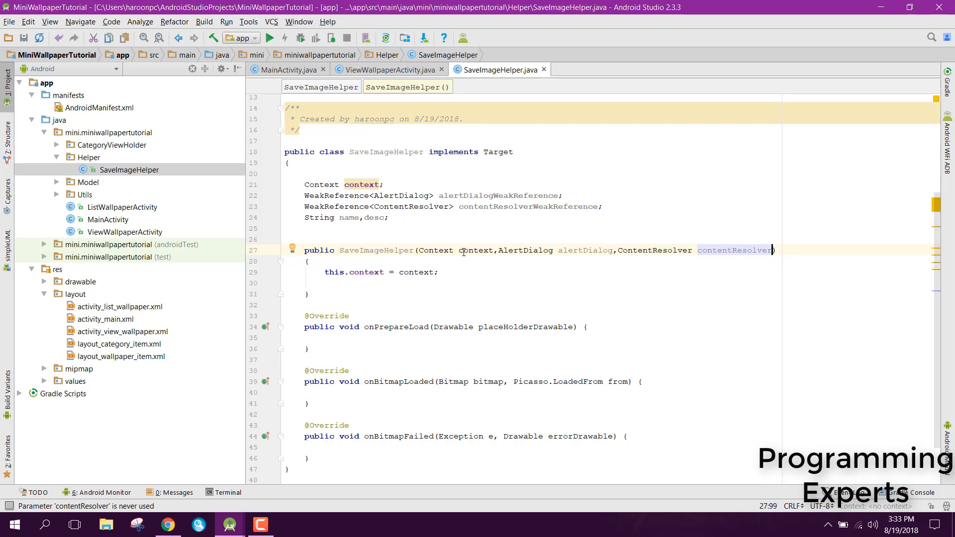
{"action": "type", "text": ",String"}
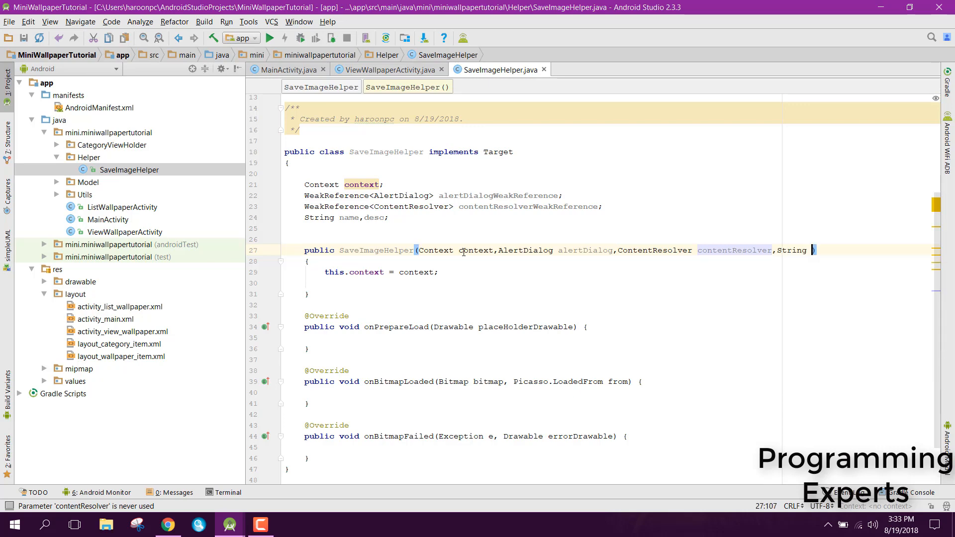
{"action": "type", "text": ",String name,String desc"}
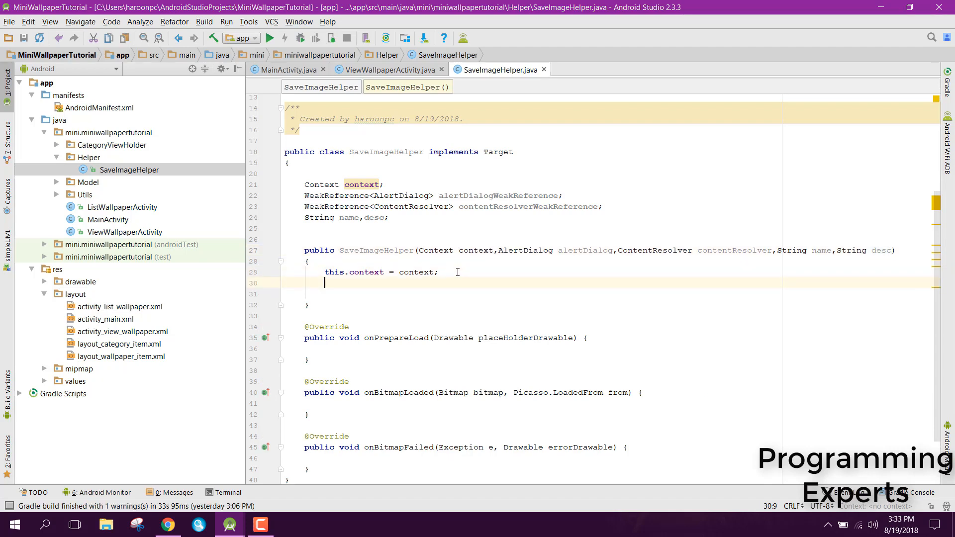
Step: Assign alertDialogWeakReference a new WeakReference wrapping alertDialog
{"action": "type", "text": "alertDialogWeakReference ="}
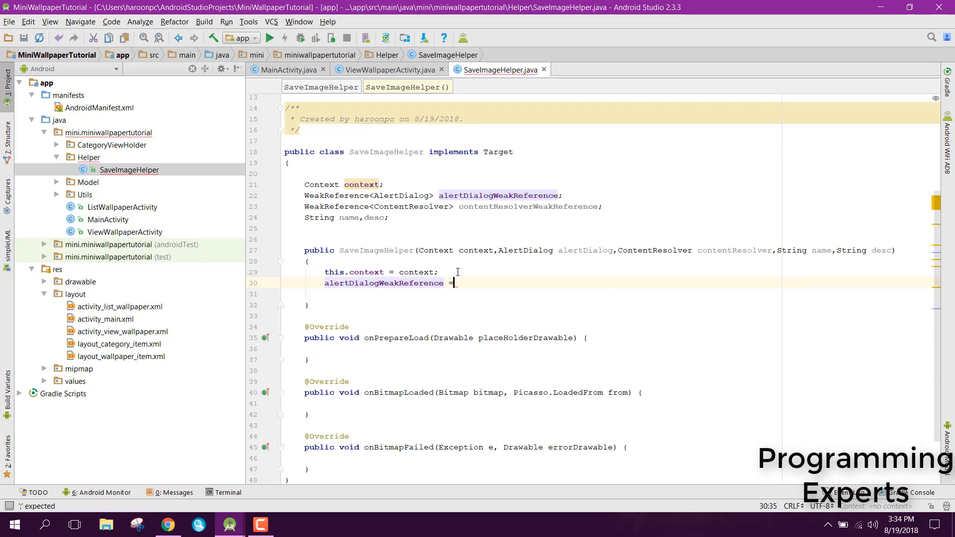
{"action": "type", "text": "new WeakReference<AlertDialog>("}
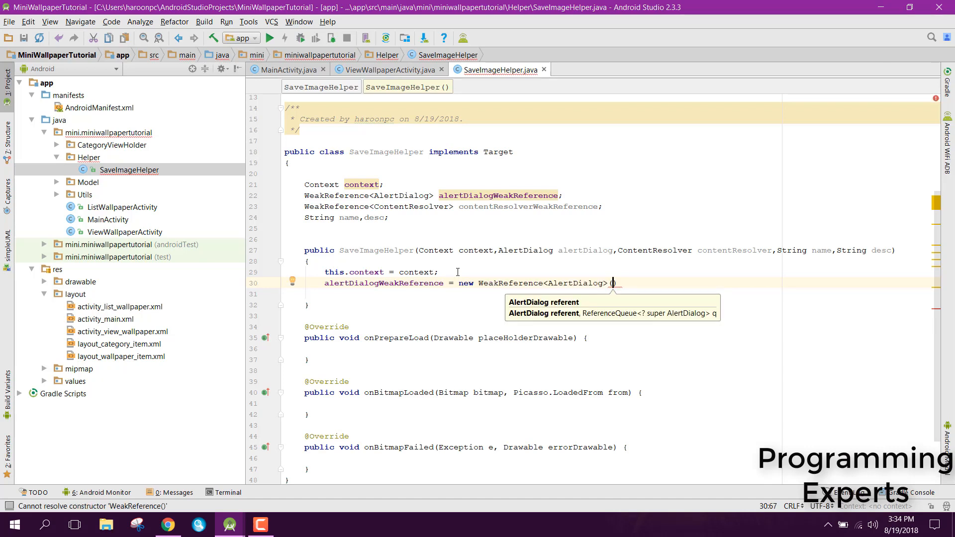
{"action": "type", "text": "alertDialog"}
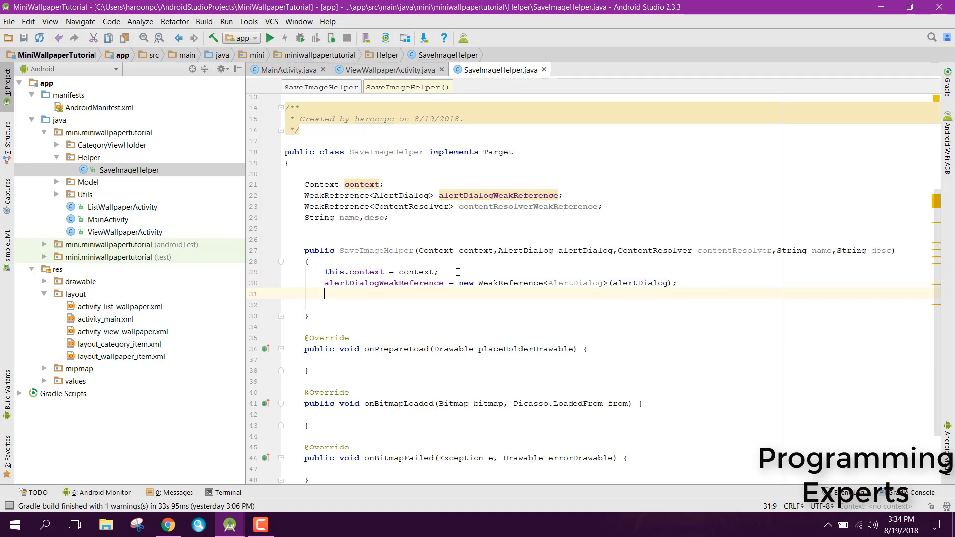
{"action": "type", "text": "a"}
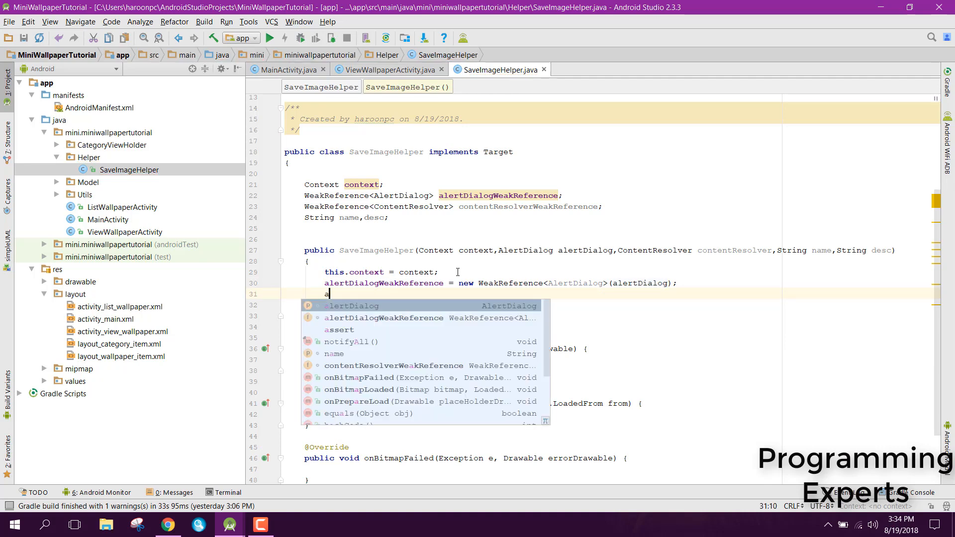
Step: Assign contentResolverWeakReference a new WeakReference, then set this.name and this.desc
{"action": "type", "text": "on"}
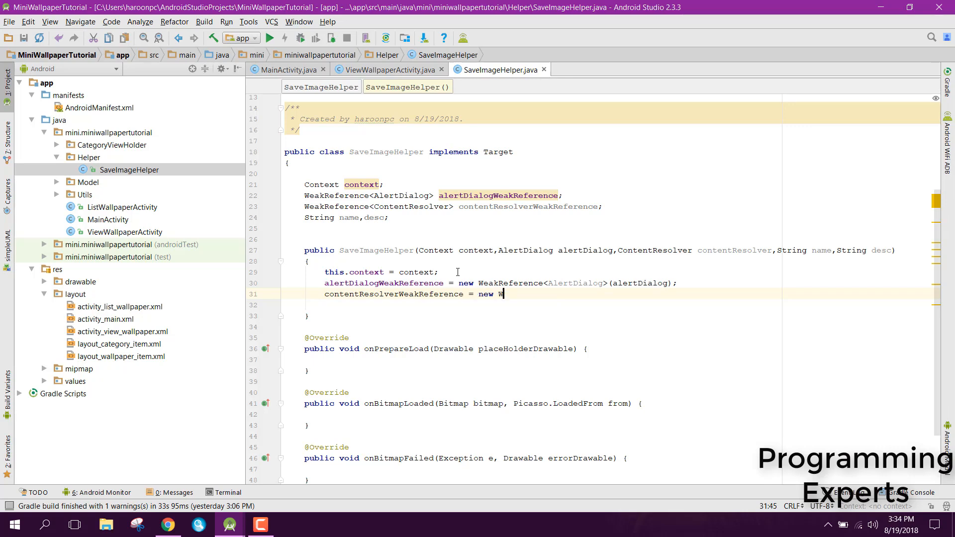
{"action": "type", "text": "WeakReference<ContentResolver>("}
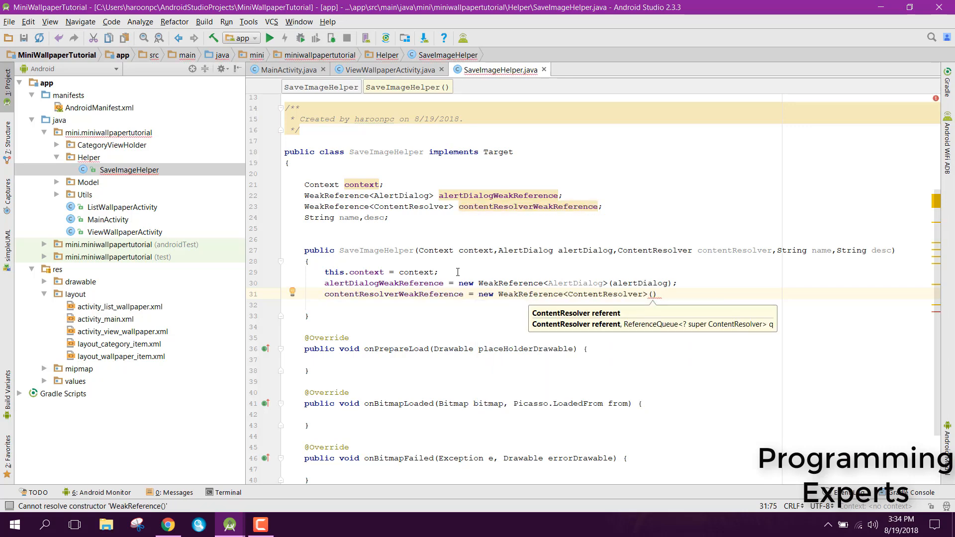
{"action": "type", "text": "contentResolver"}
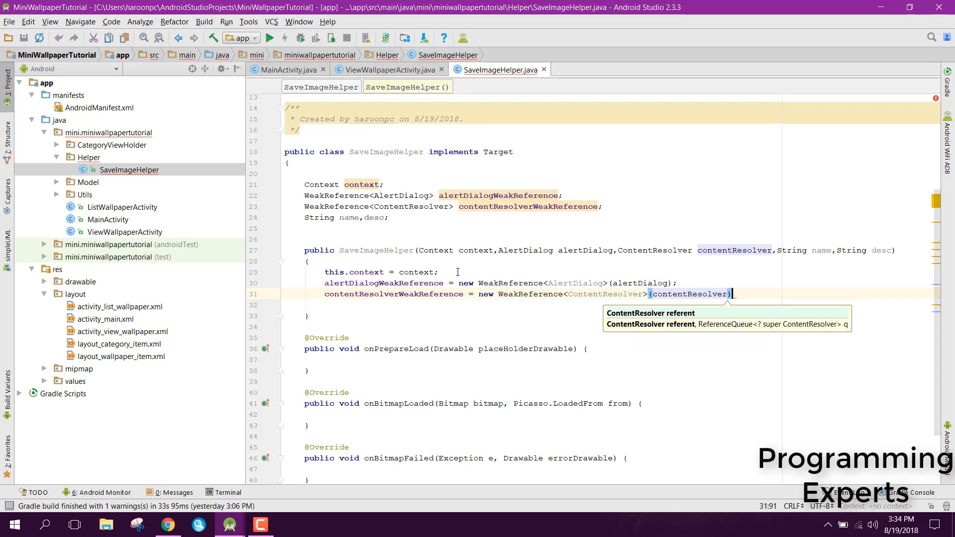
{"action": "key", "text": "enter"}
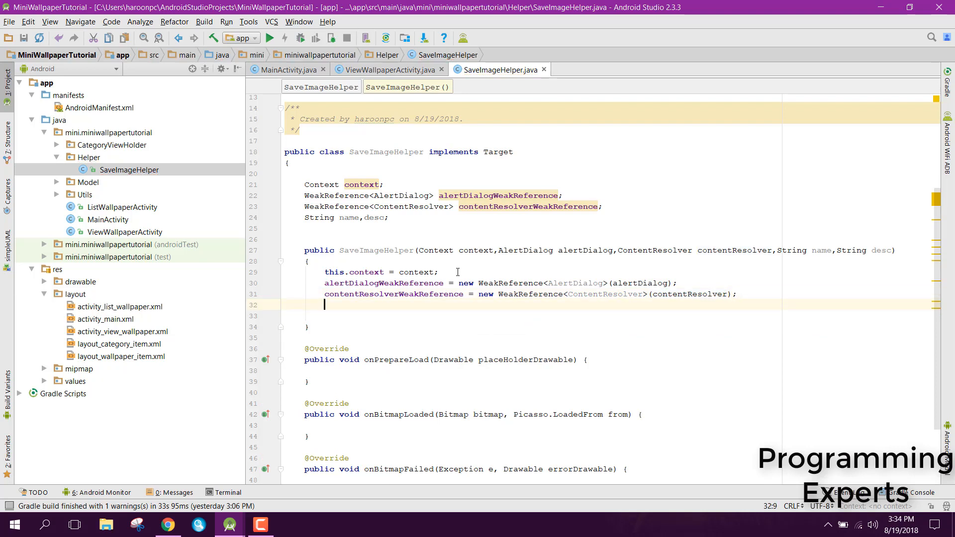
{"action": "mouse_move", "coordinate": [613, 313]}
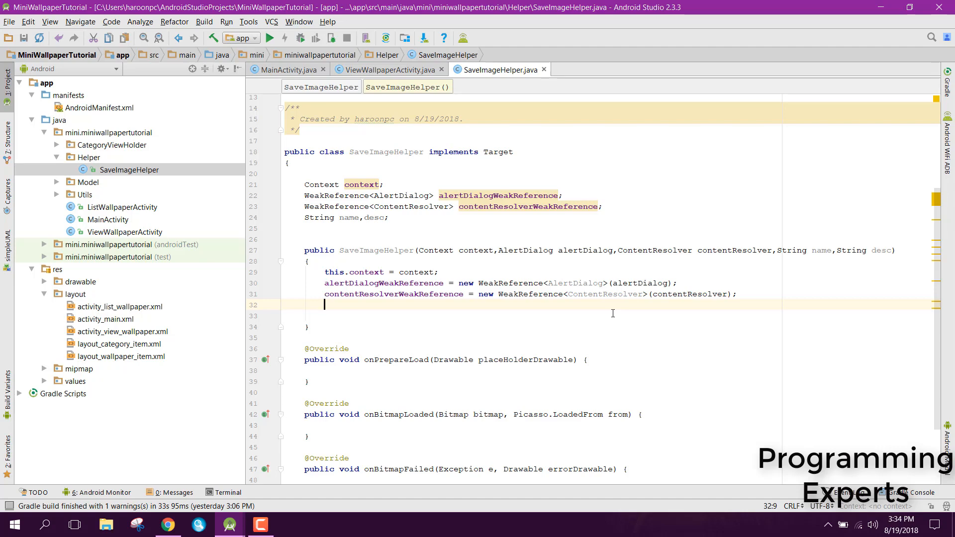
{"action": "type", "text": "this.name = name;"}
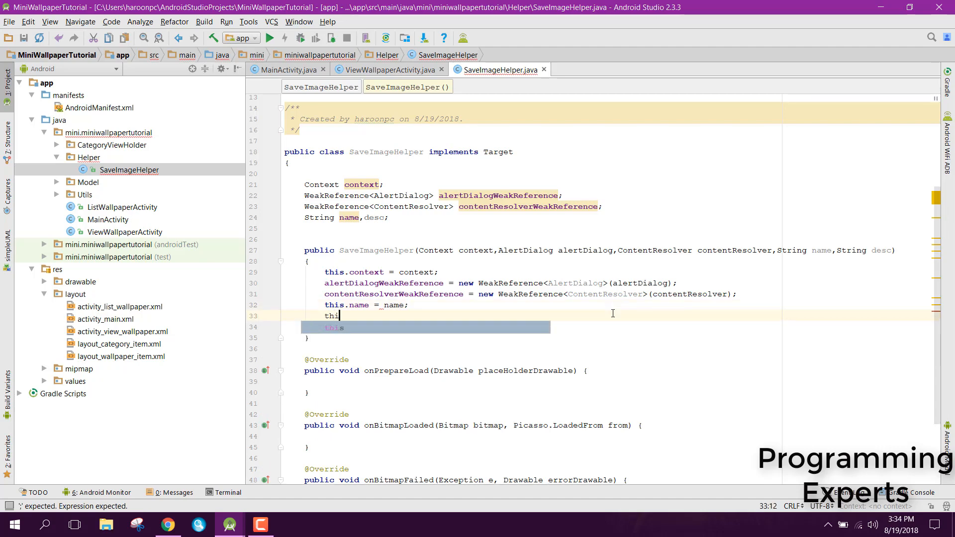
{"action": "type", "text": ".desc = desc;"}
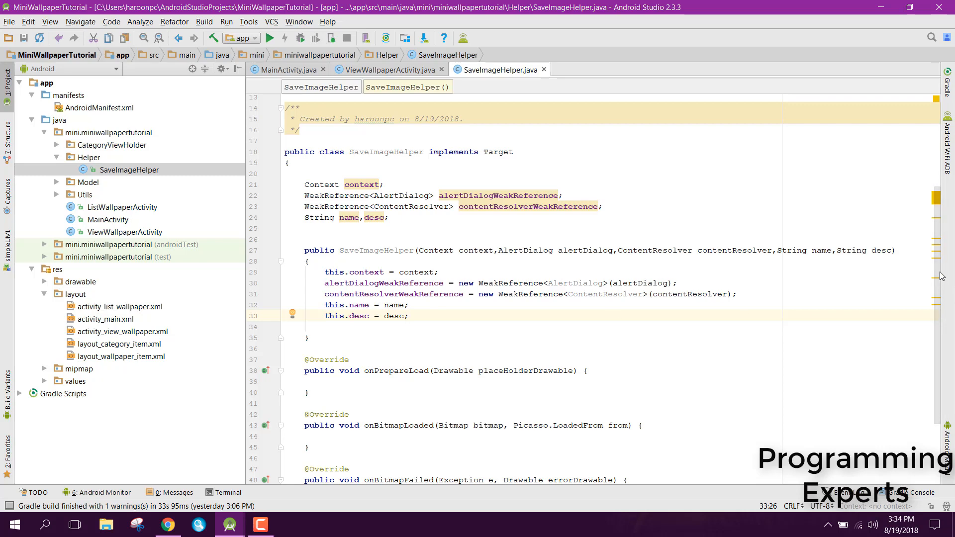
{"action": "scroll", "scroll_direction": "down", "scroll_amount": 3}
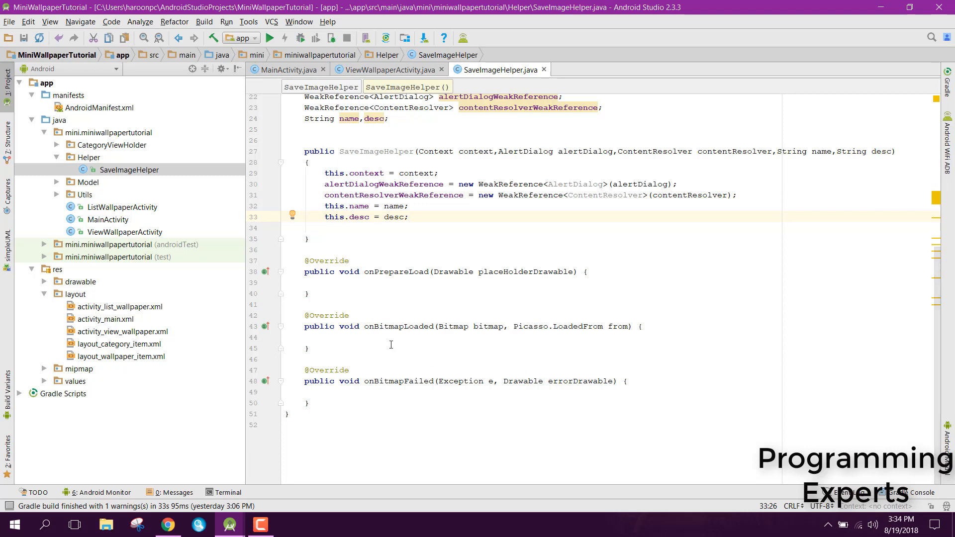
{"action": "mouse_move", "coordinate": [410, 327]}
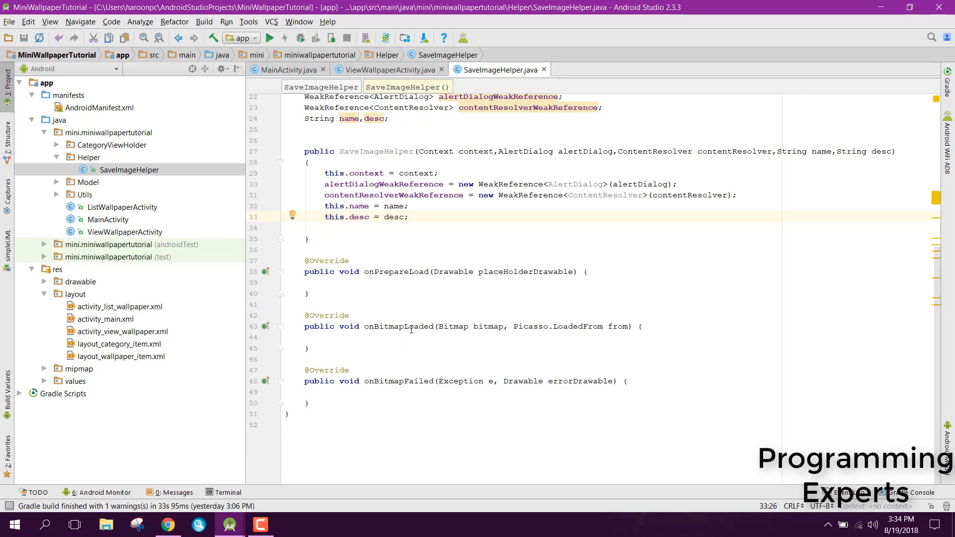
{"action": "mouse_move", "coordinate": [642, 325]}
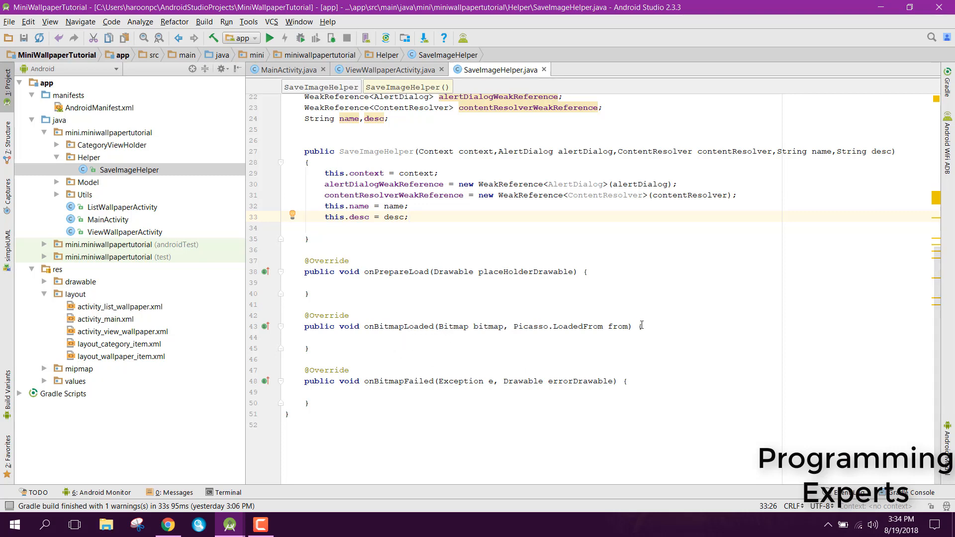
Step: In onBitmapLoaded, fetch ContentResolver c and AlertDialog aD from their weak references
{"action": "left_click", "coordinate": [325, 348]}
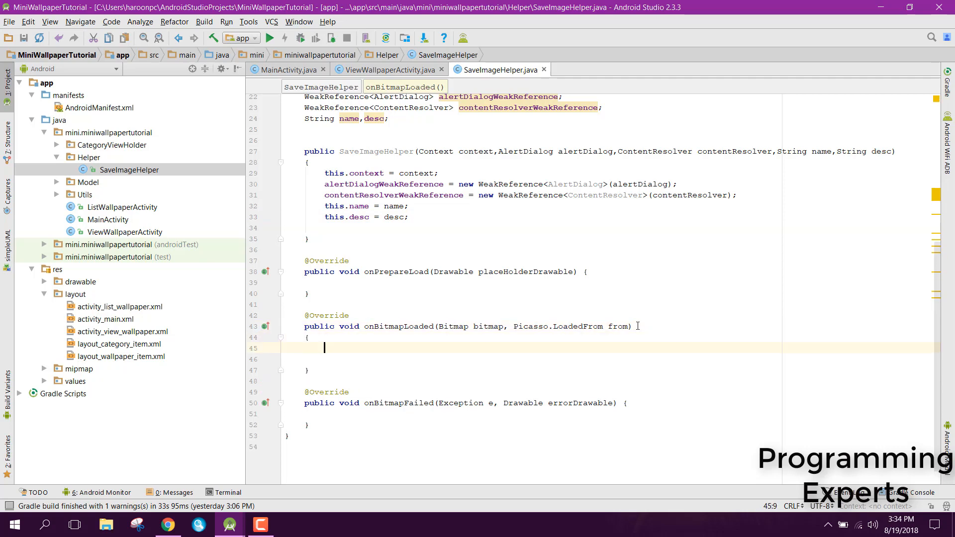
{"action": "type", "text": "ContentResolver"}
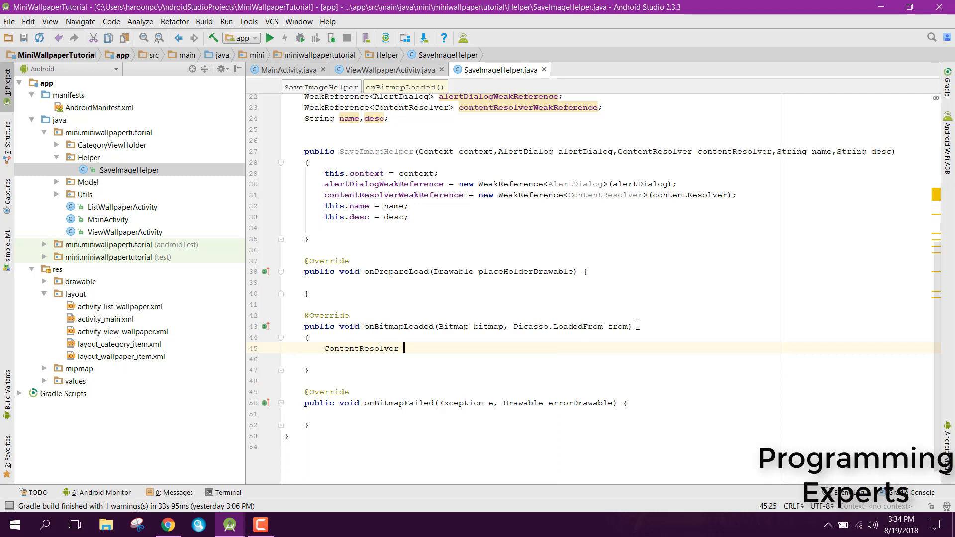
{"action": "type", "text": "content"}
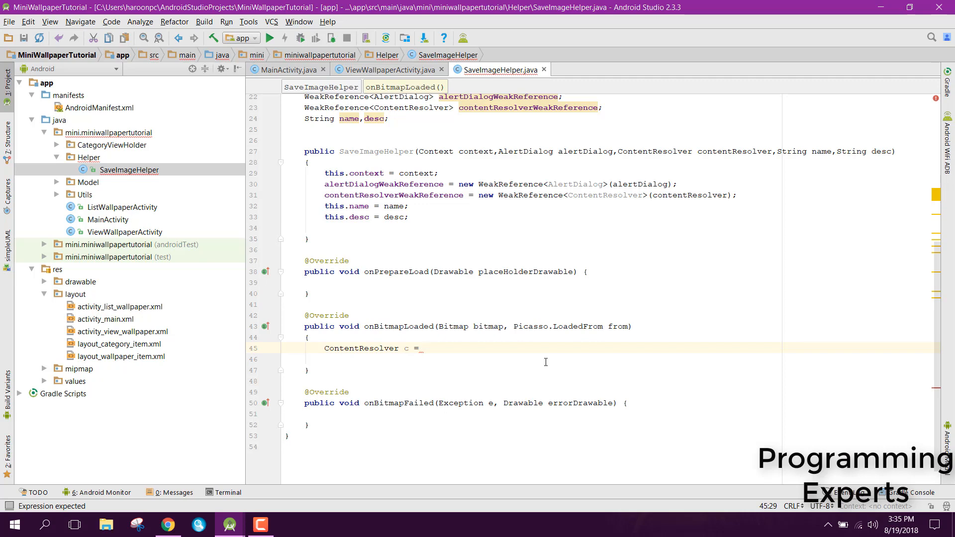
{"action": "type", "text": "con"}
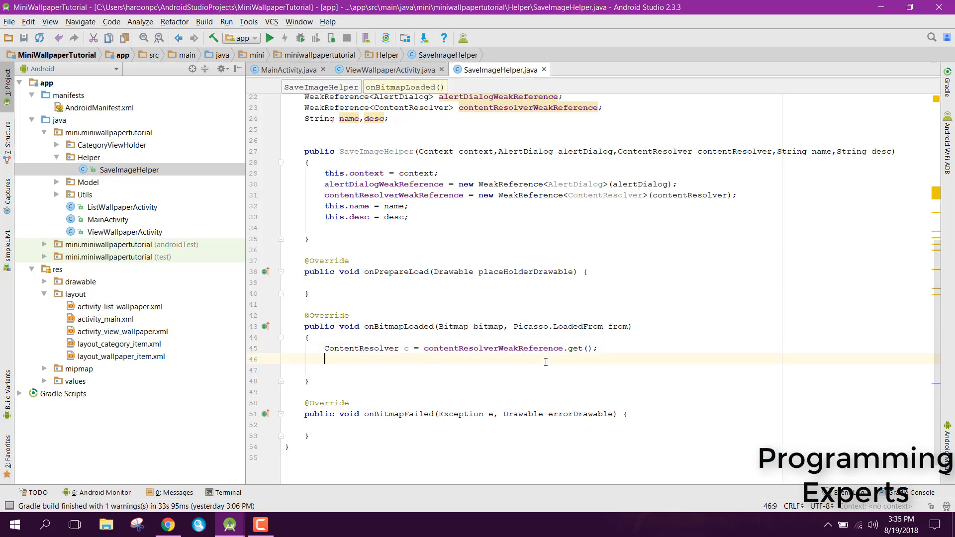
{"action": "type", "text": "AlertDialog a"}
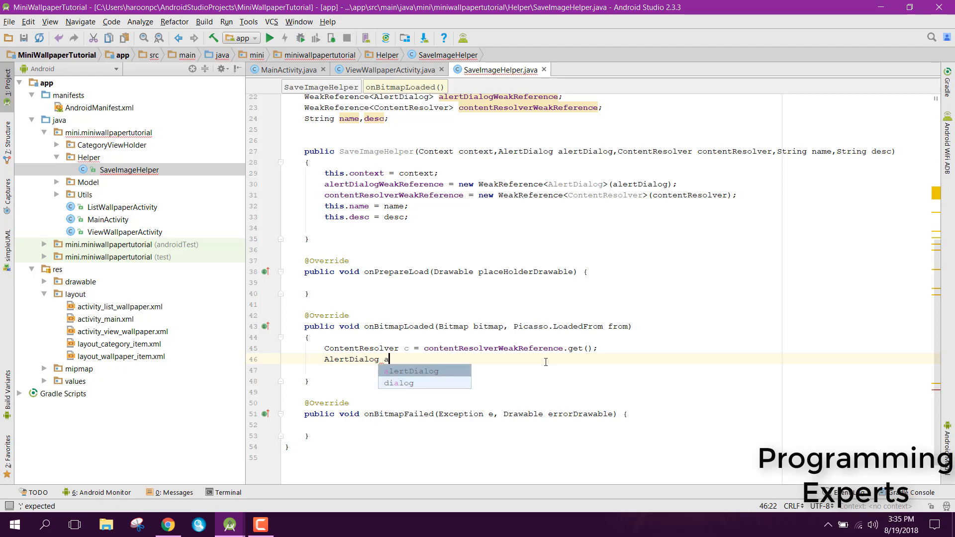
{"action": "type", "text": "D ="}
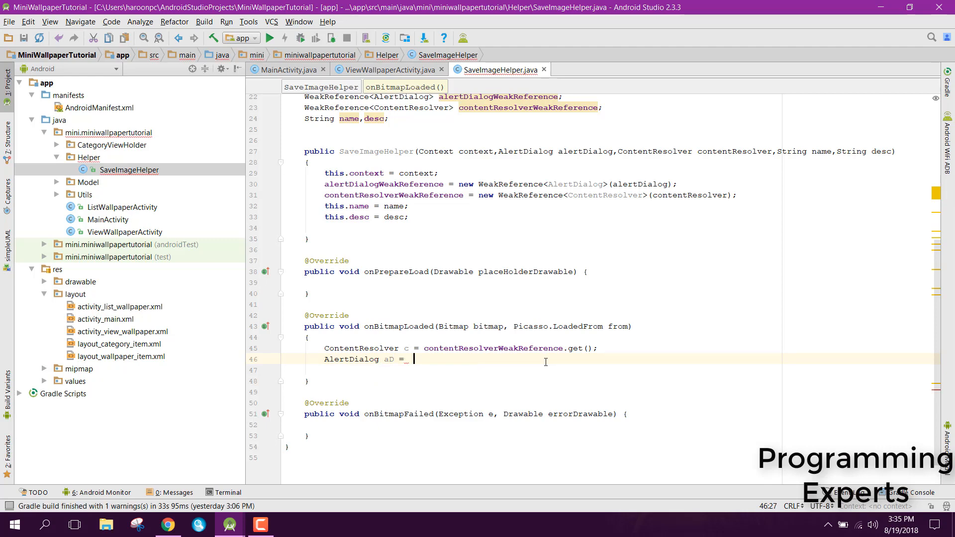
{"action": "type", "text": "alertDialogWeakReference.get();"}
{"action": "type", "text": "if("}
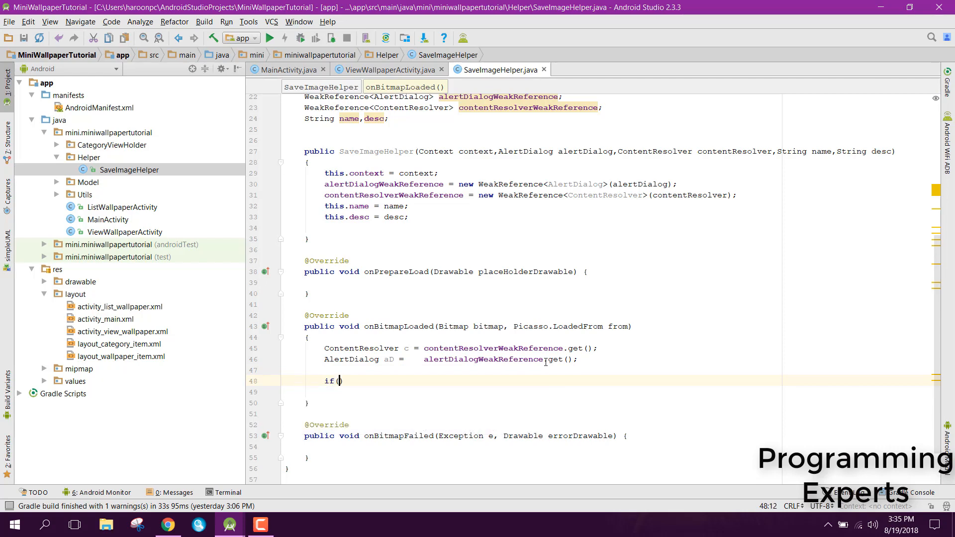
Step: Add an if (c != null) block calling MediaStore.Images.Media.insertImage(c, bitmap, name, desc)
{"action": "type", "text": "c"}
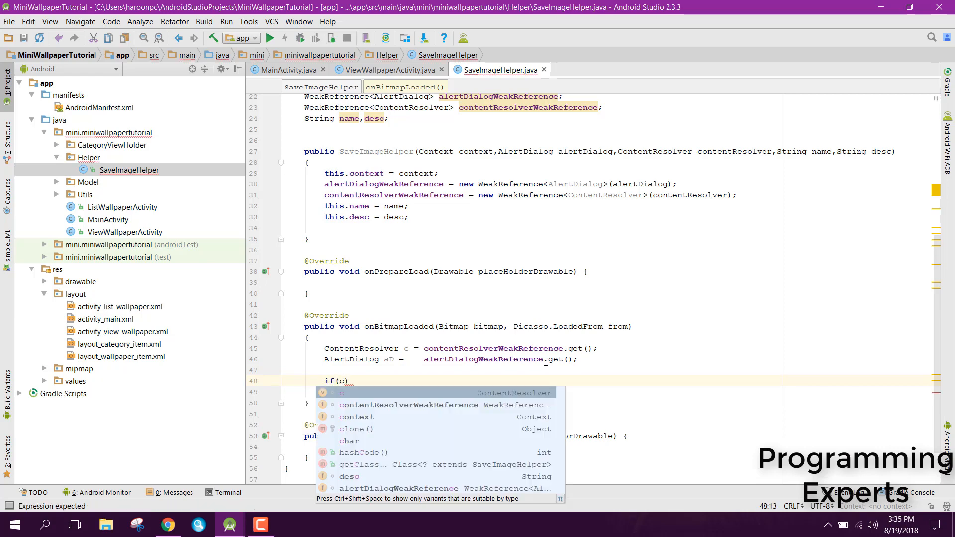
{"action": "type", "text": "!=n"}
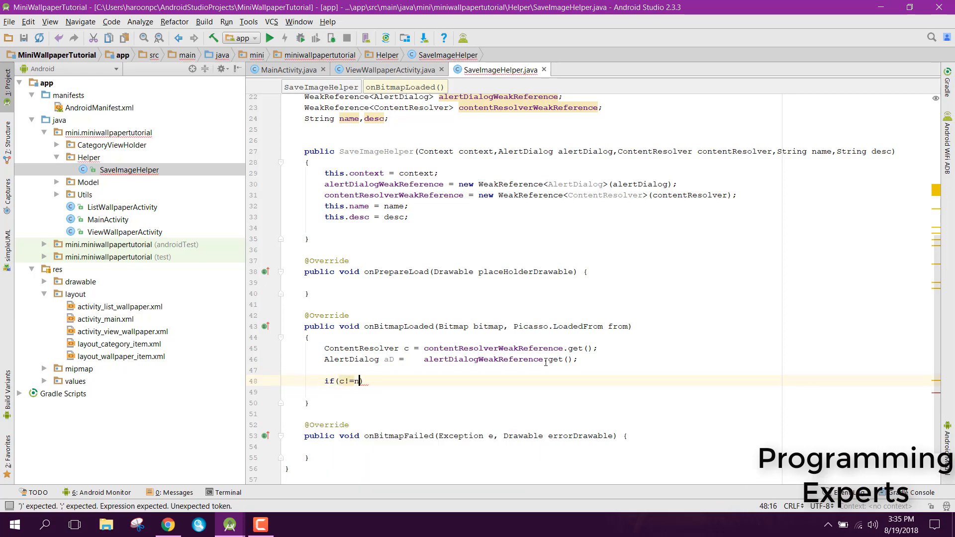
{"action": "type", "text": "ull)"}
{"action": "left_click", "coordinate": [608, 392]}
{"action": "type", "text": "{"}
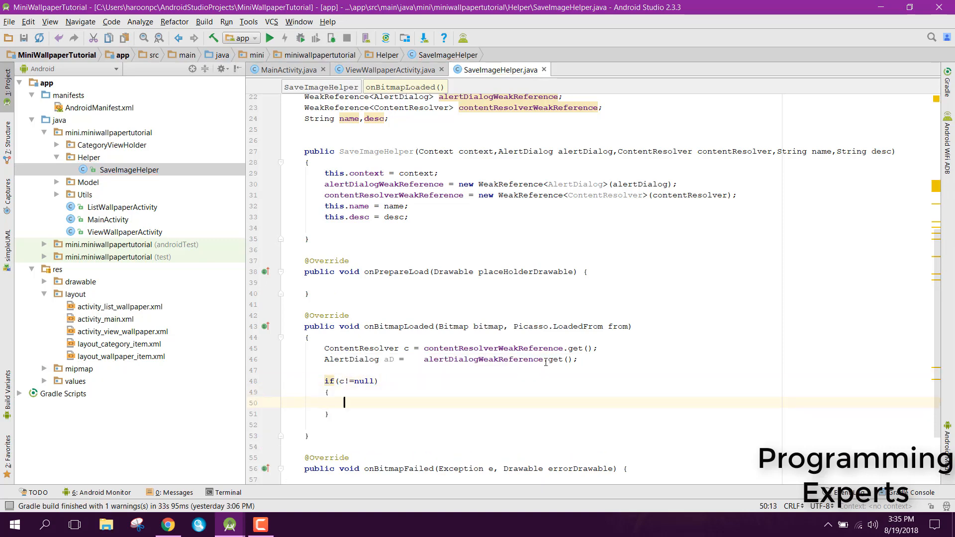
{"action": "type", "text": "Media"}
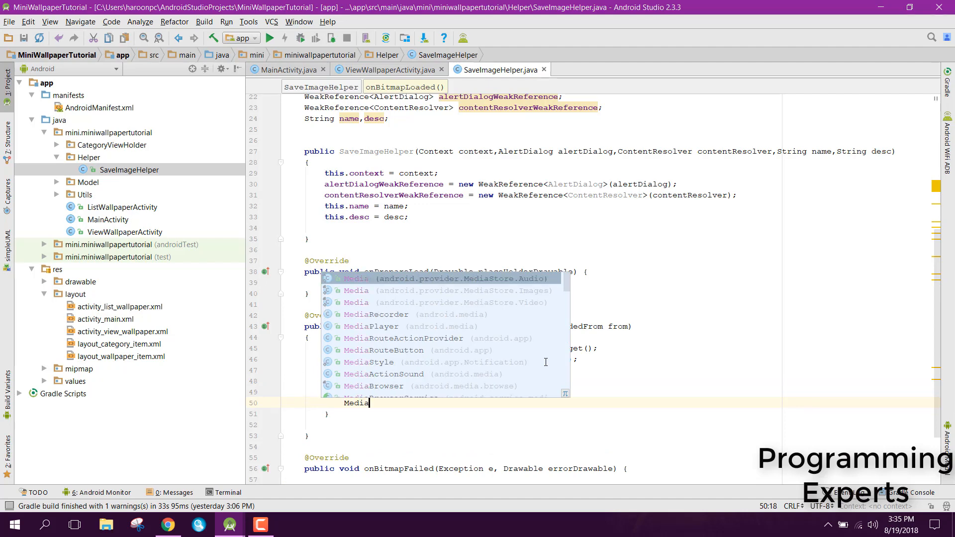
{"action": "type", "text": "Store."}
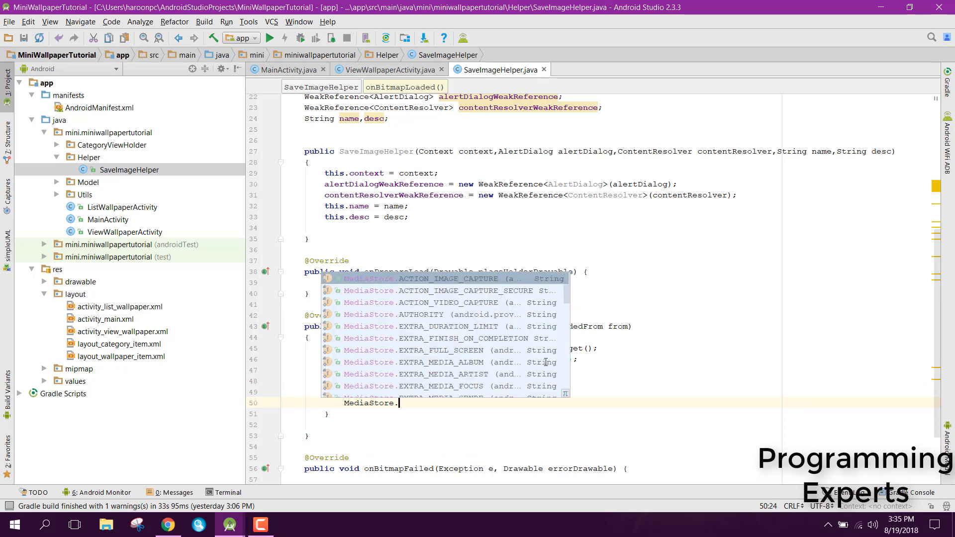
{"action": "type", "text": "Images"}
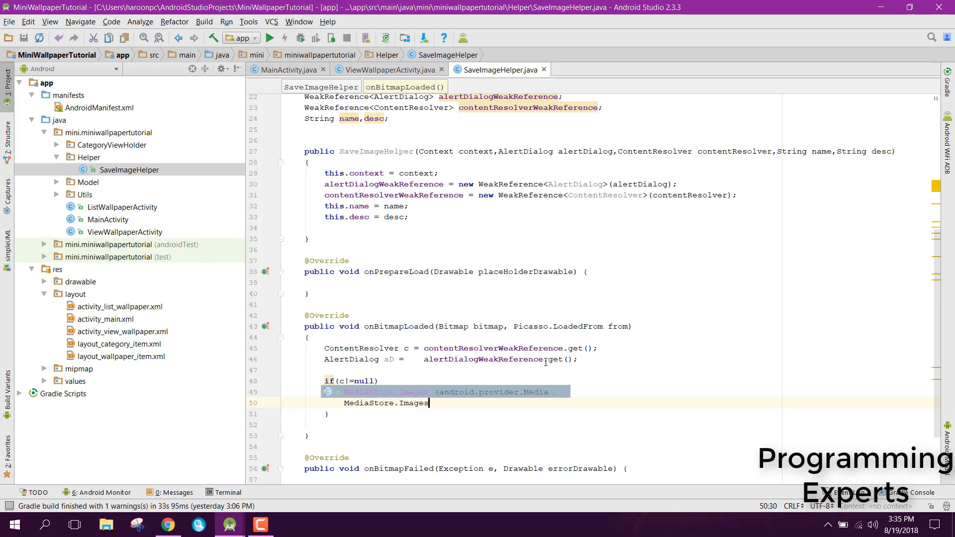
{"action": "type", "text": ".Media.insertImage()"}
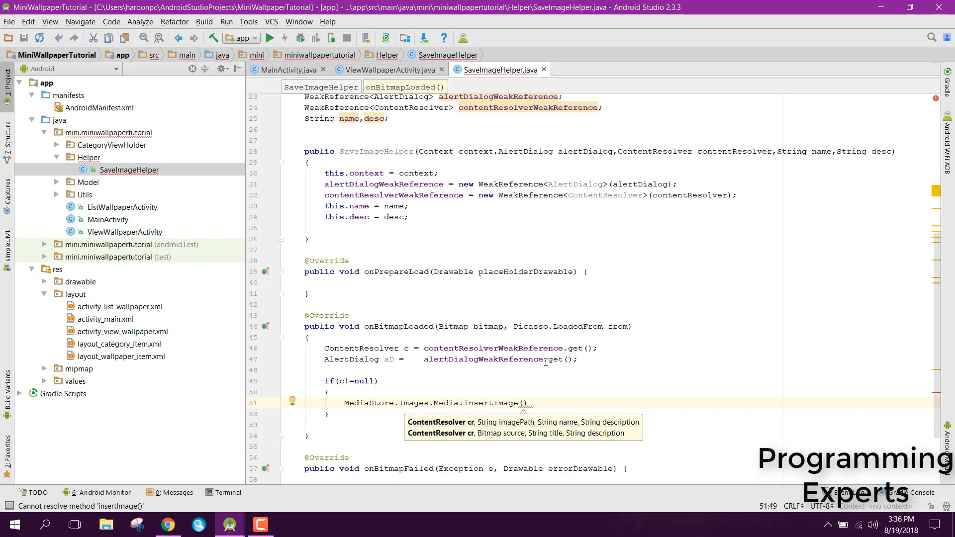
{"action": "type", "text": "c"}
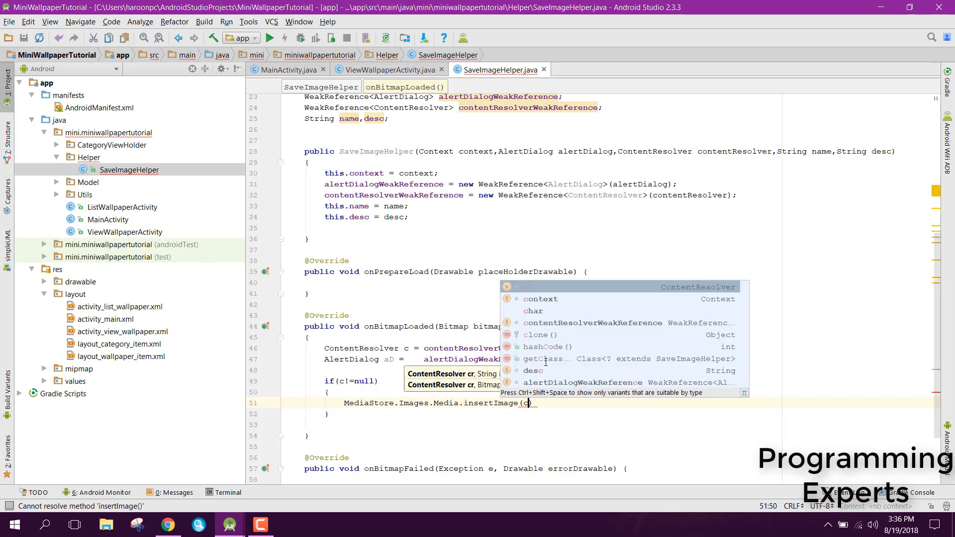
{"action": "type", "text": ","}
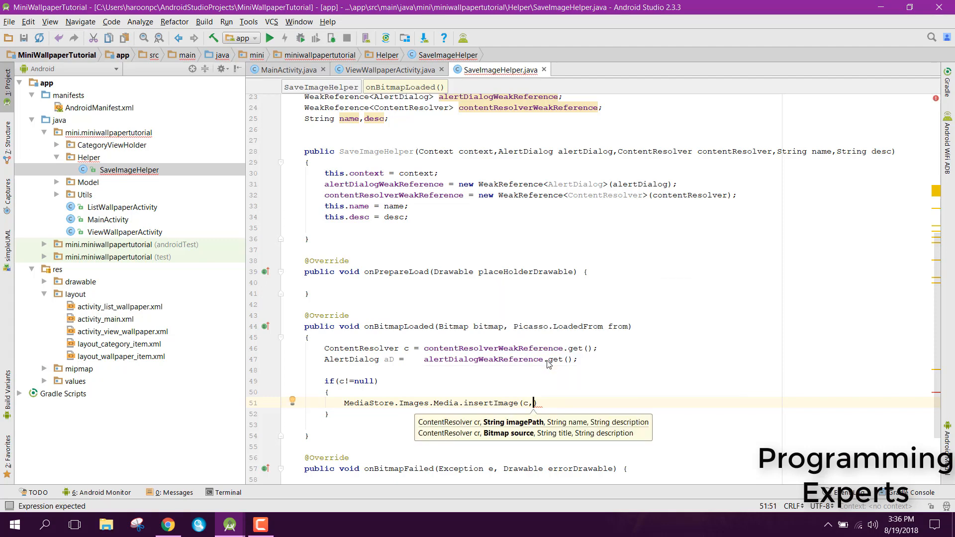
{"action": "type", "text": "bitmap,name,desc"}
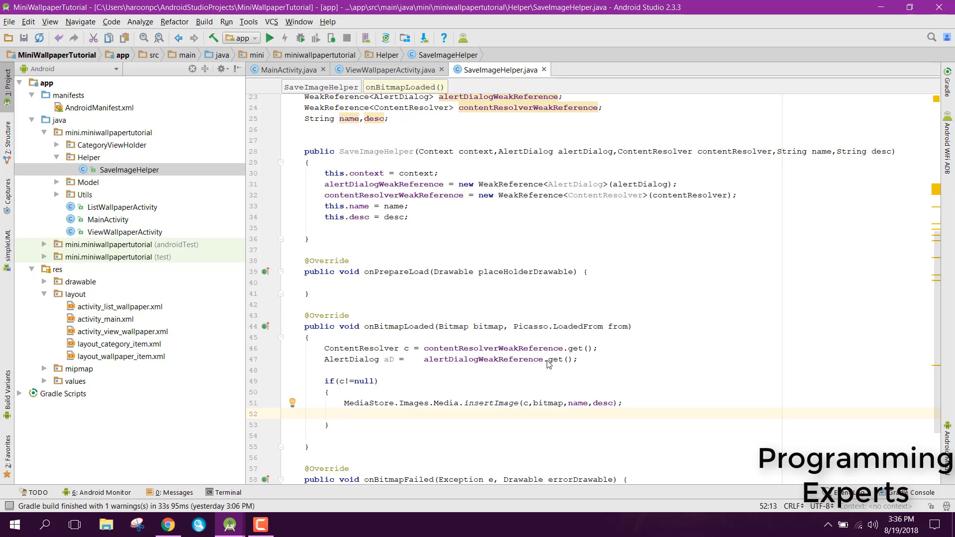
Step: Add aD.dismiss() and a long Toast reading "Image downloaded successfully" after insertImage
{"action": "left_click", "coordinate": [344, 414]}
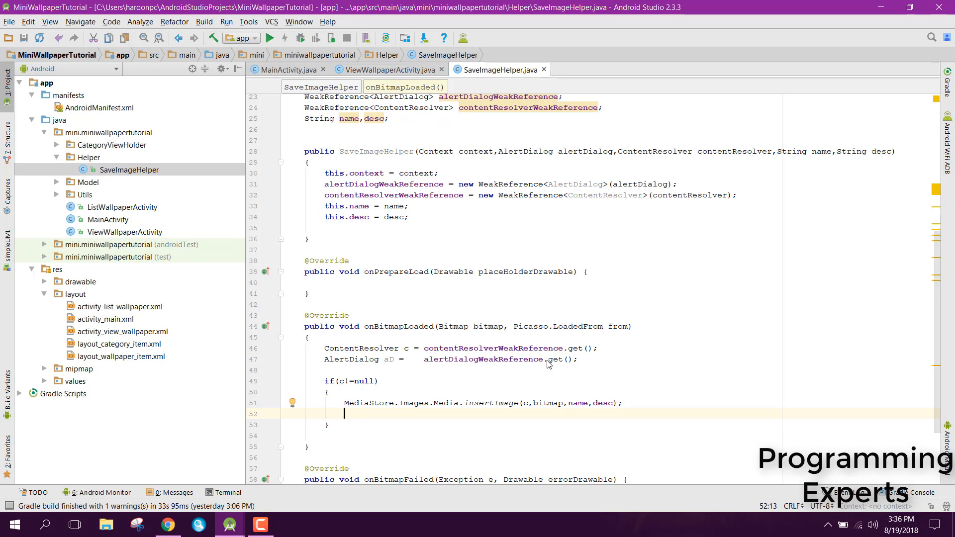
{"action": "type", "text": "aD."}
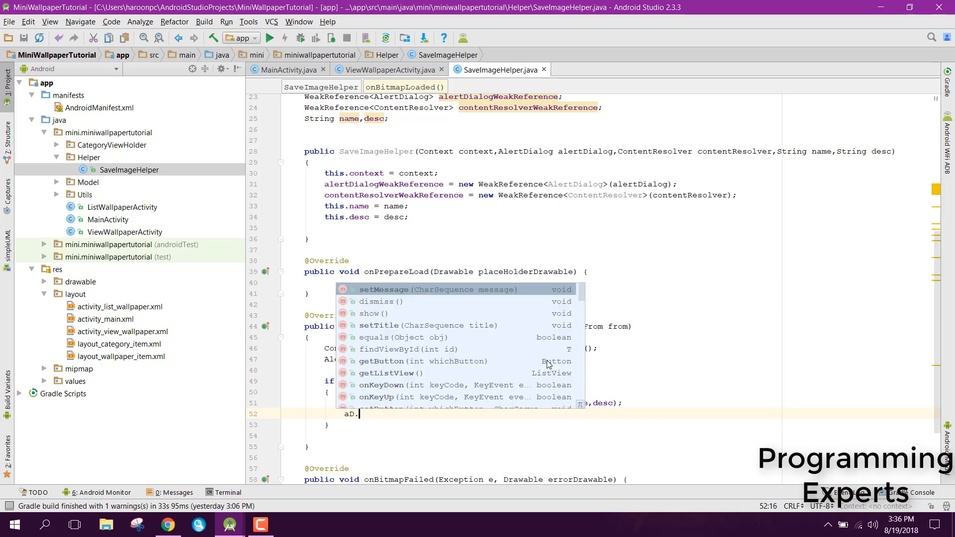
{"action": "type", "text": "dismiss();"}
{"action": "type", "text": "Toast.makeText(context,\"Image downloaded "}
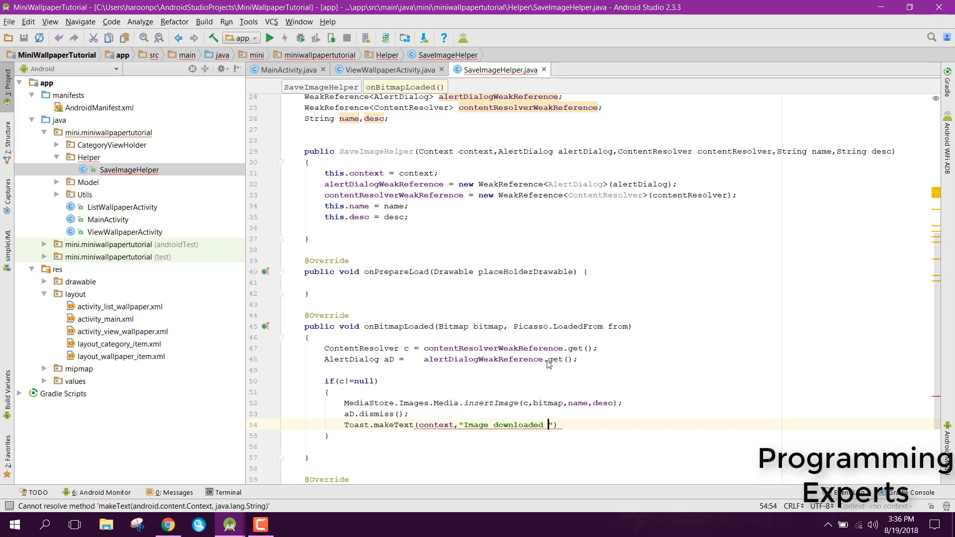
{"action": "type", "text": "succe"}
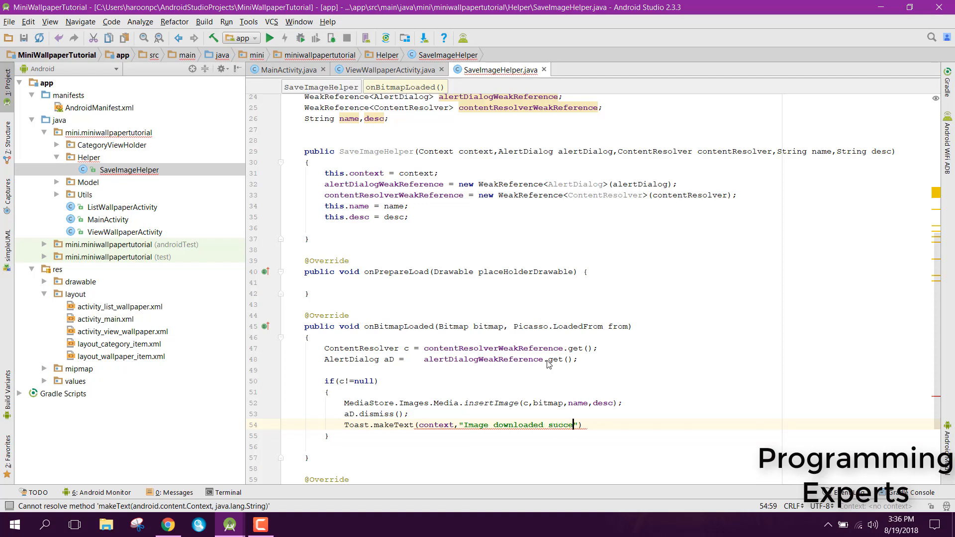
{"action": "type", "text": "ssfully\",Toast.LENGTH_LONG"}
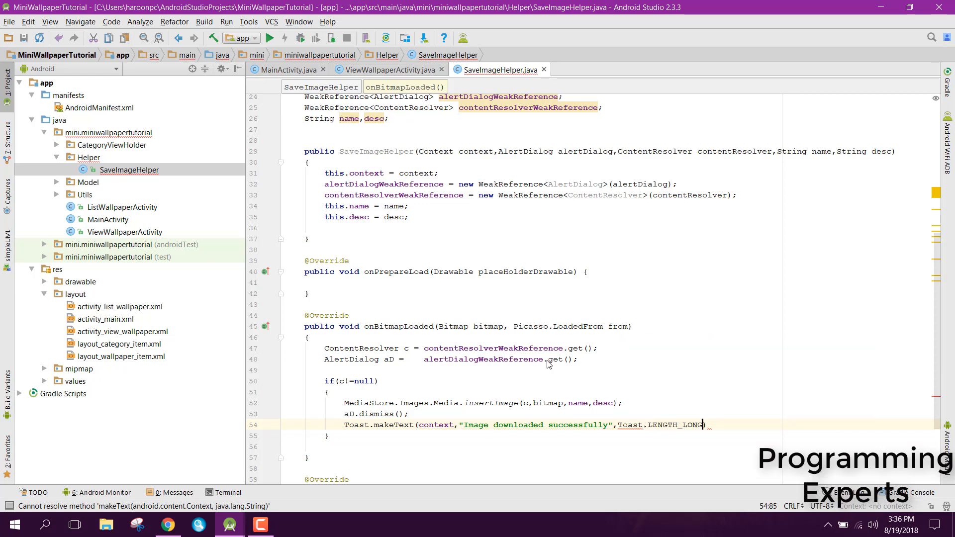
{"action": "type", "text": ".show();"}
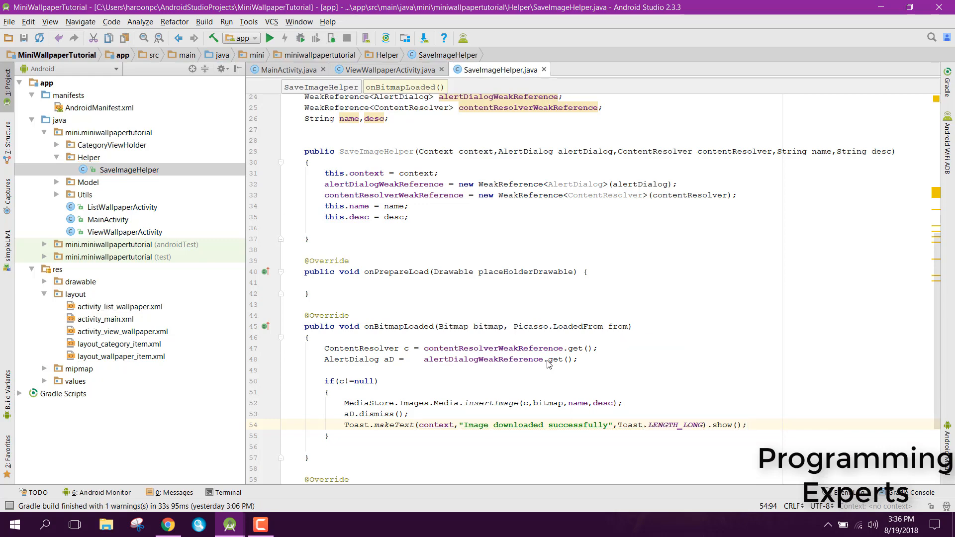
{"action": "mouse_move", "coordinate": [880, 333]}
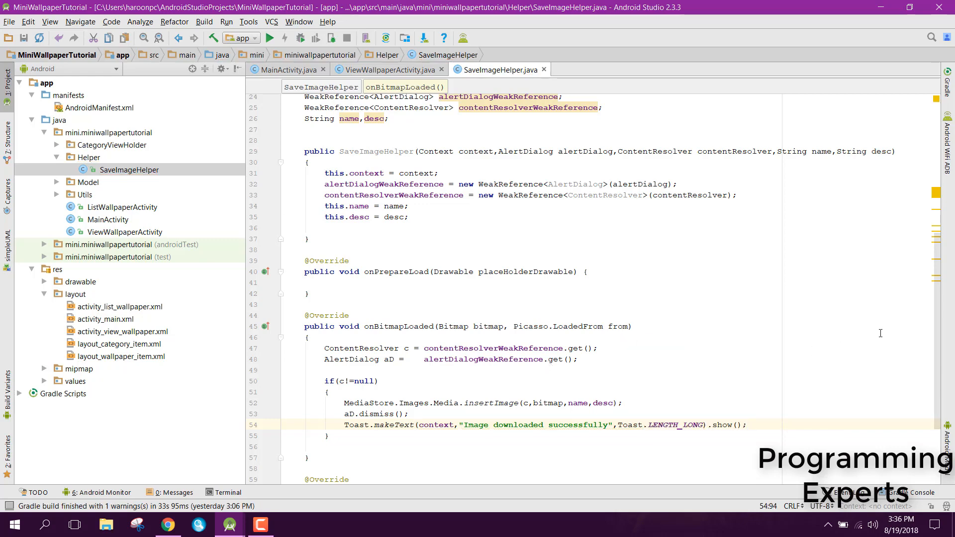
Step: Start a Toast.makeText(context, e.getMessage(), Toast... call inside onBitmapFailed
{"action": "scroll", "scroll_direction": "down", "scroll_amount": 3}
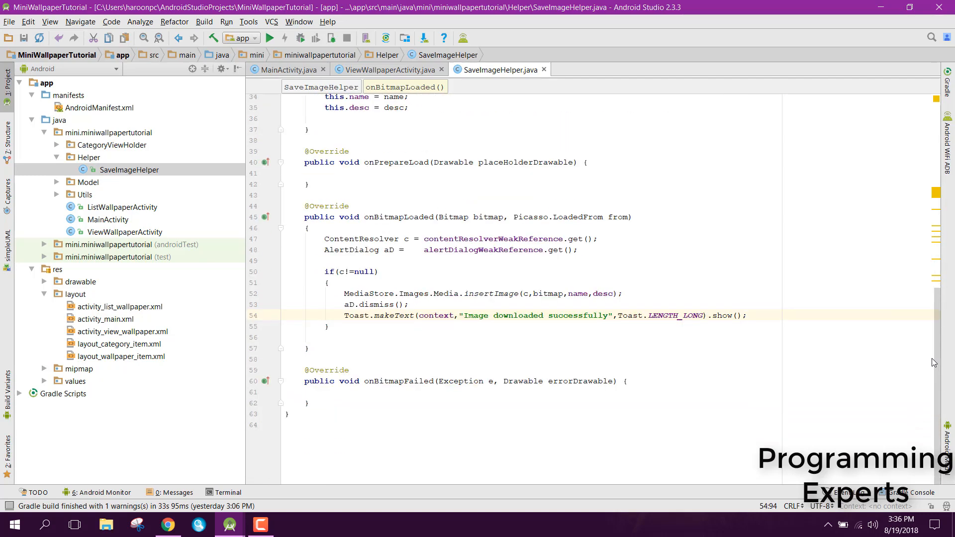
{"action": "scroll", "scroll_direction": "up", "scroll_amount": 3}
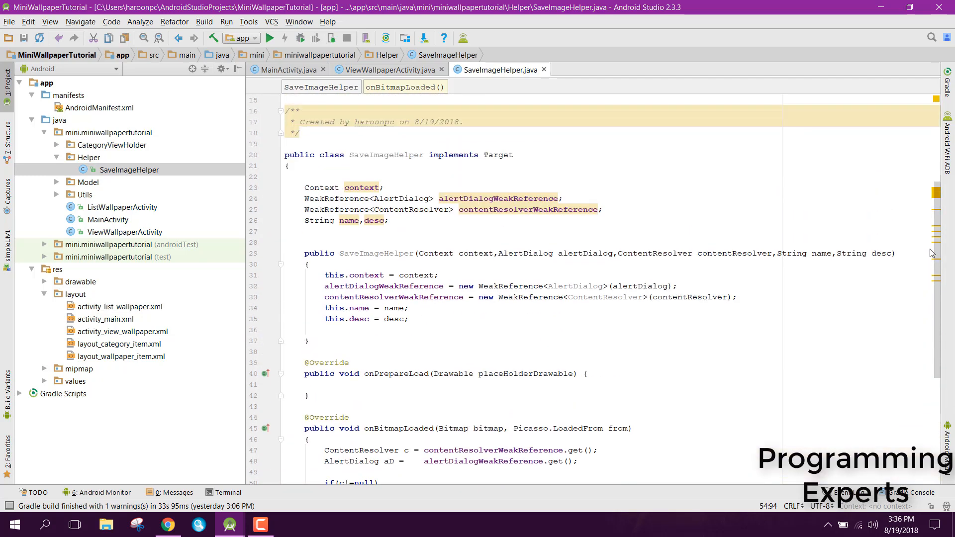
{"action": "scroll", "scroll_direction": "down", "scroll_amount": 3}
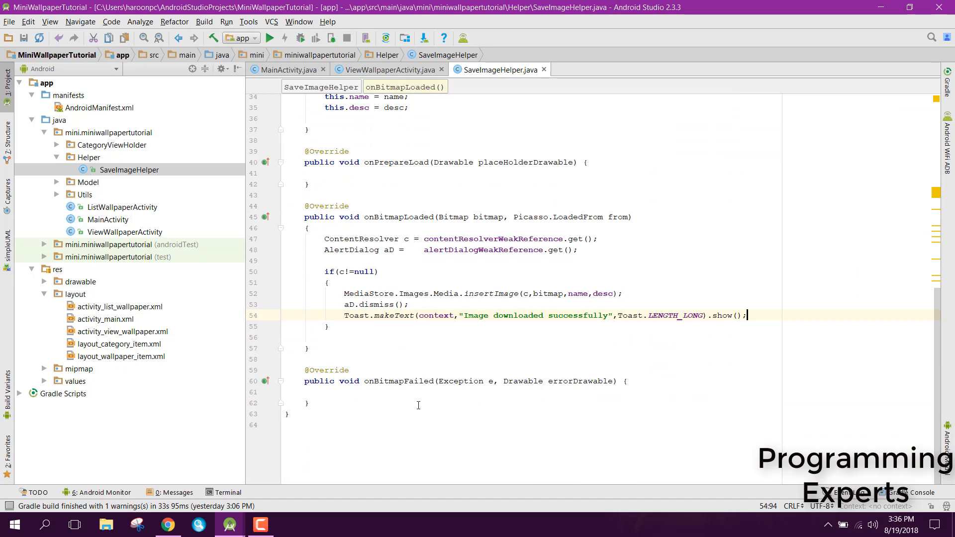
{"action": "left_click", "coordinate": [363, 391]}
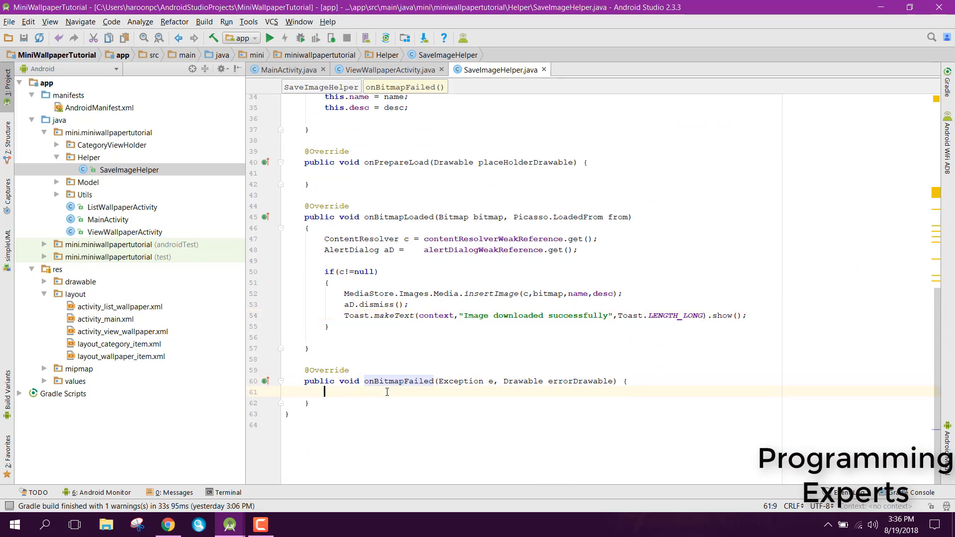
{"action": "type", "text": "Toast.makeText(g"}
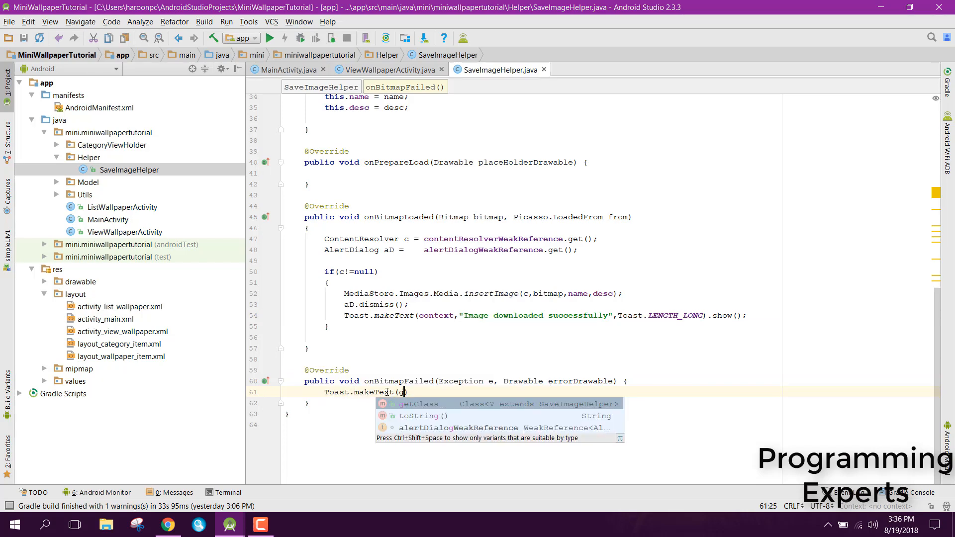
{"action": "type", "text": "con"}
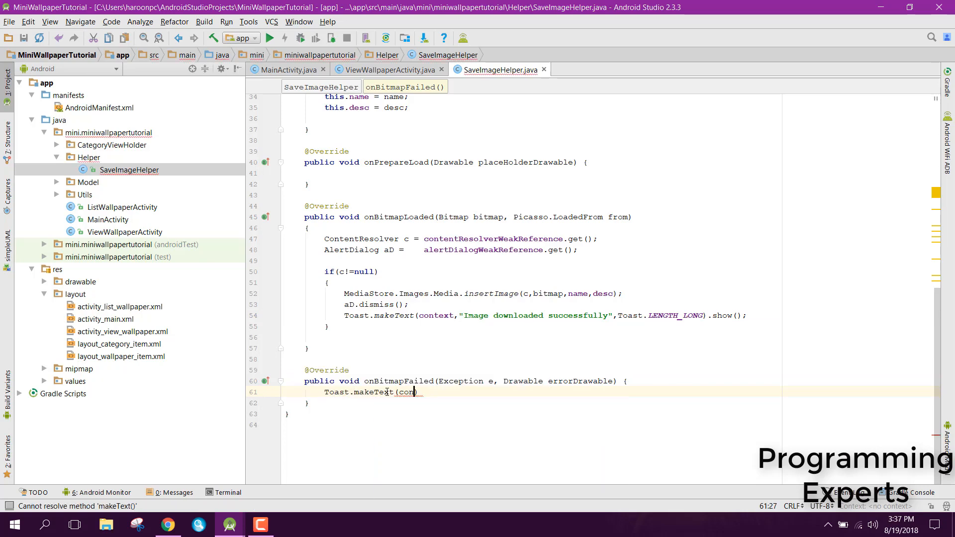
{"action": "type", "text": "context,"}
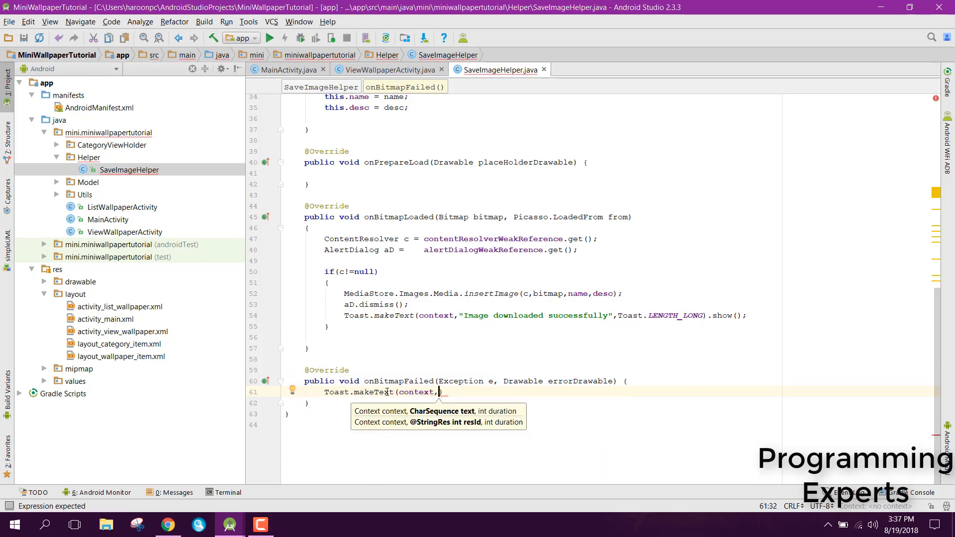
{"action": "type", "text": "e"}
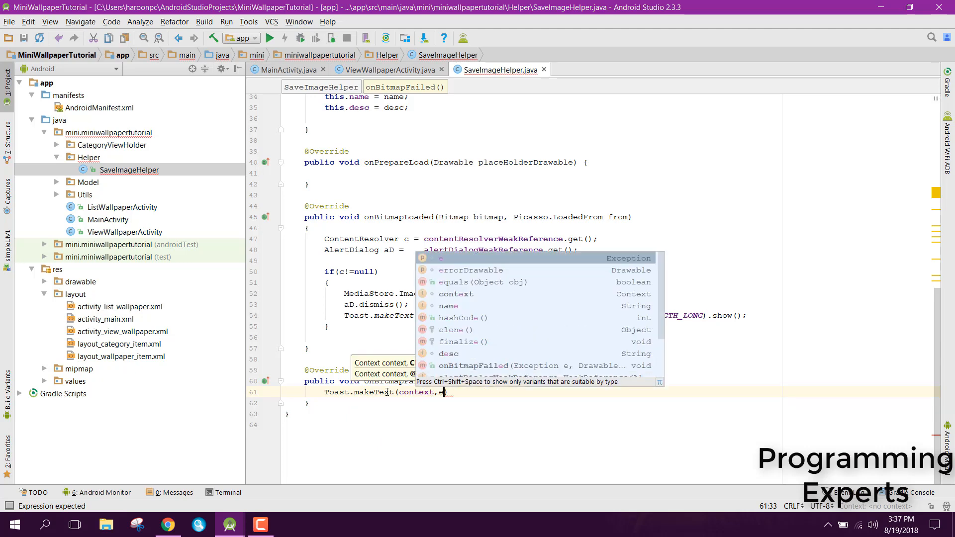
{"action": "type", "text": ".getMessage(),Toast"}
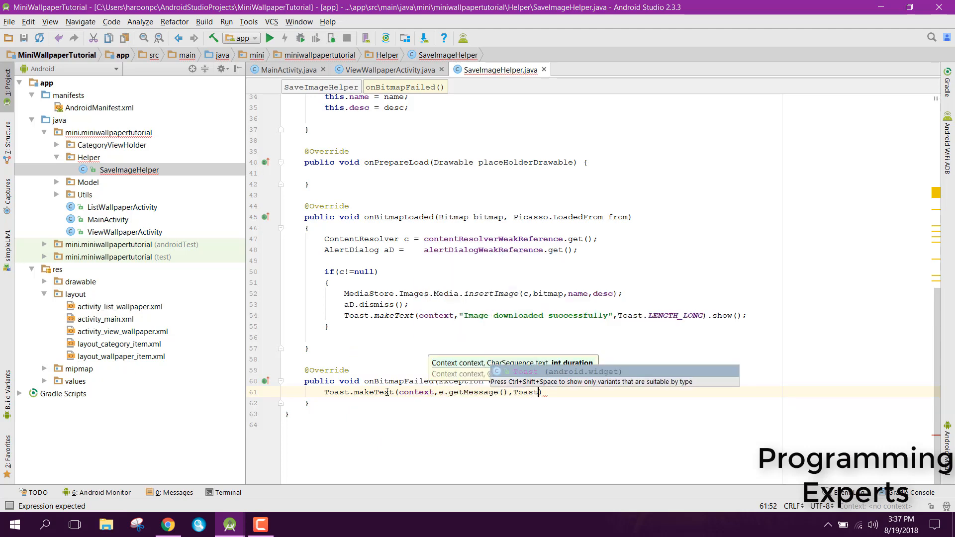